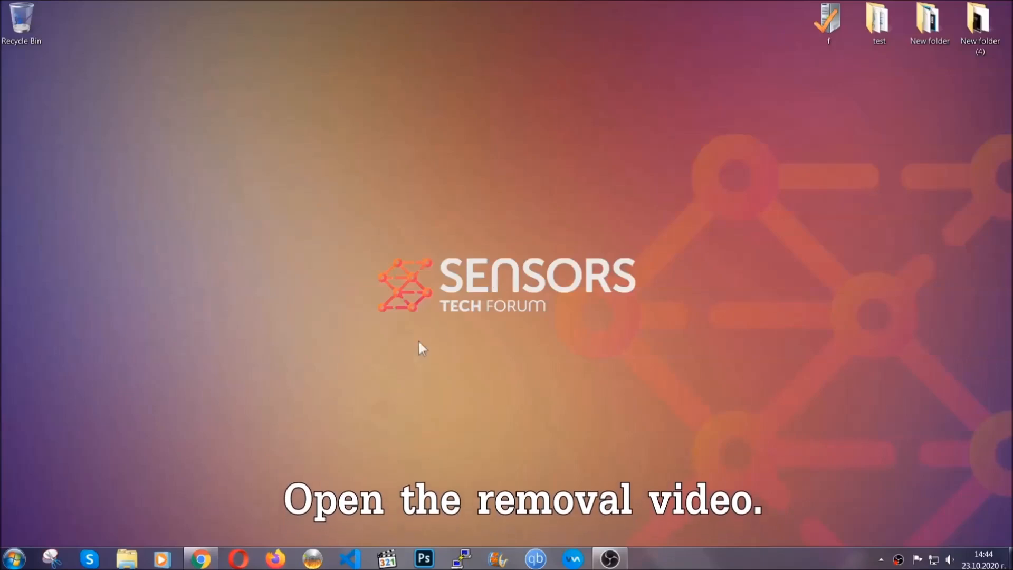
From the removal video, follow the sensorstechforum article link and download SpyHunter-Installer.exe
{"action": "left_click", "coordinate": [200, 557]}
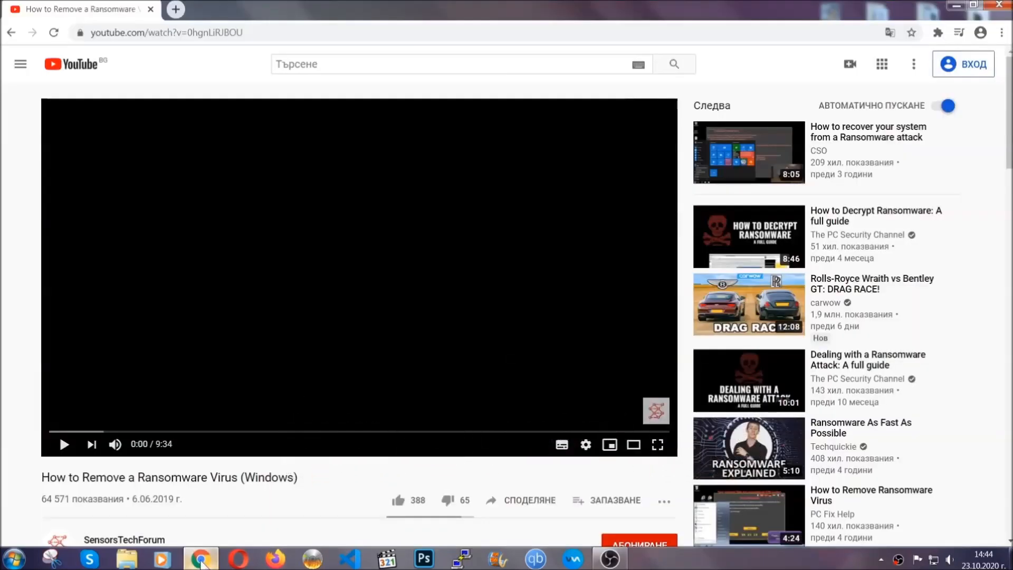
{"action": "scroll", "scroll_direction": "down", "scroll_amount": 3}
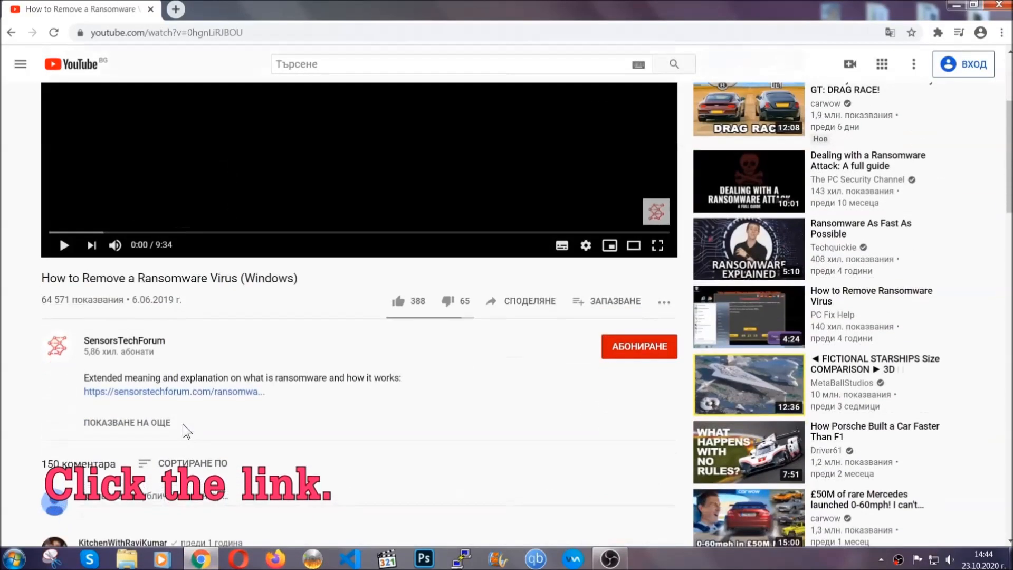
{"action": "left_click", "coordinate": [172, 390]}
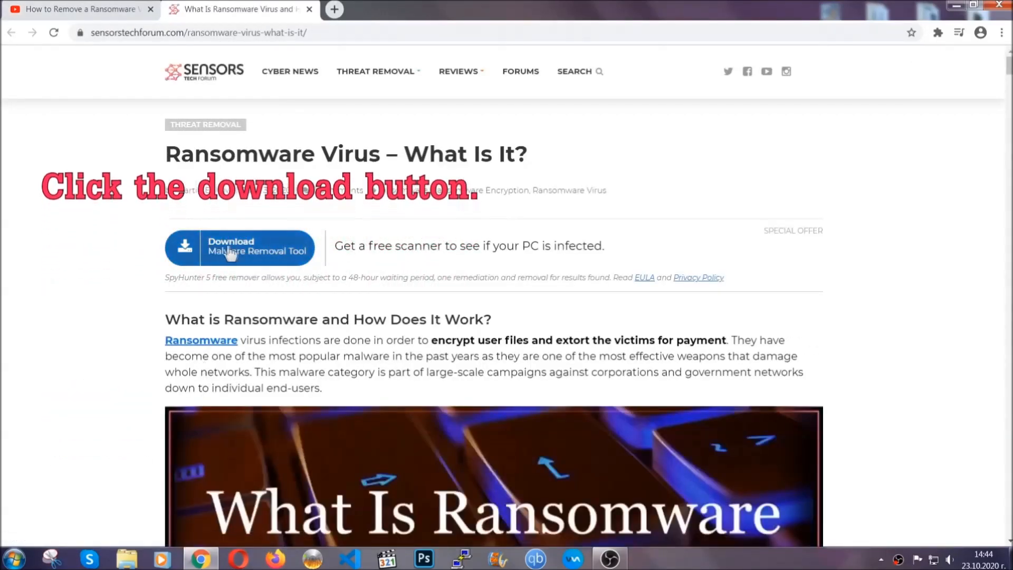
{"action": "left_click", "coordinate": [239, 247]}
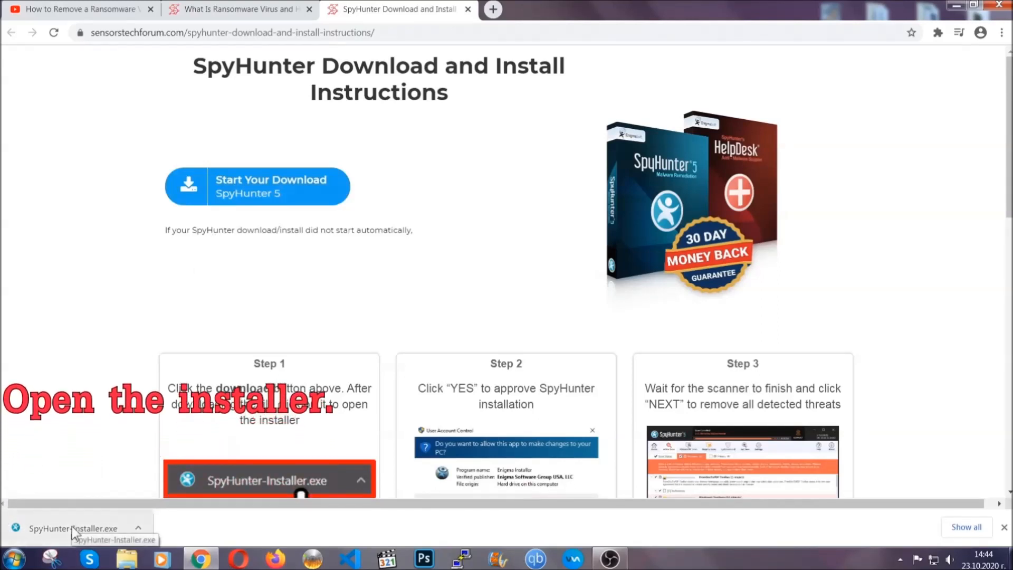
Launch SpyHunter-Installer.exe and choose English as the installer language
{"action": "left_click", "coordinate": [71, 527]}
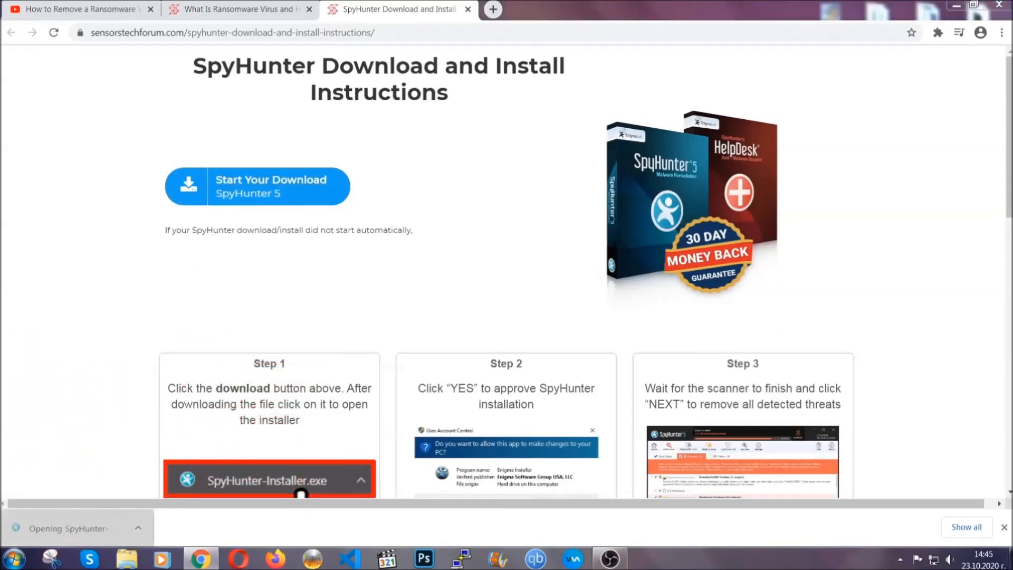
{"action": "left_click", "coordinate": [268, 480]}
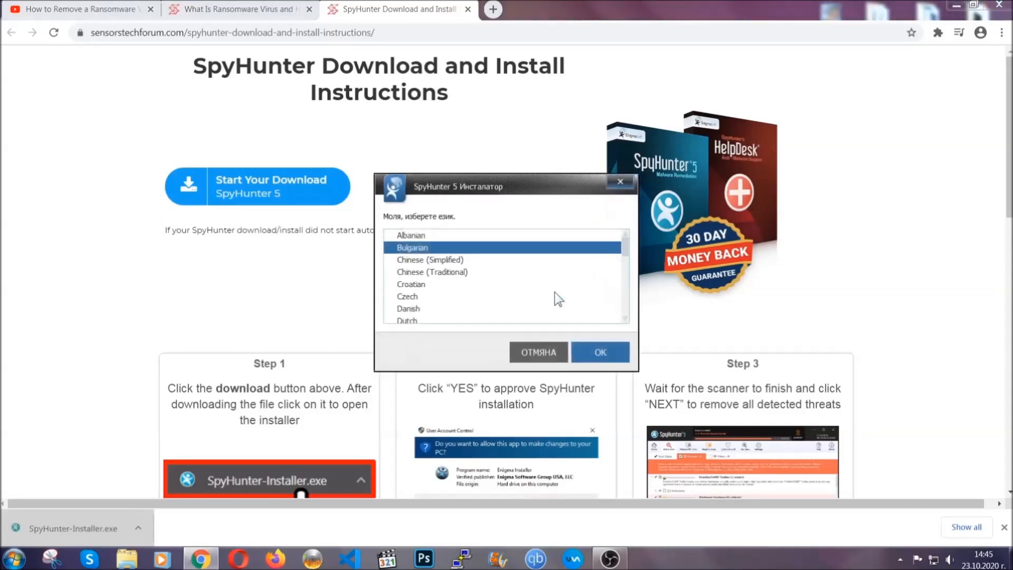
{"action": "scroll", "scroll_direction": "down", "scroll_amount": 3}
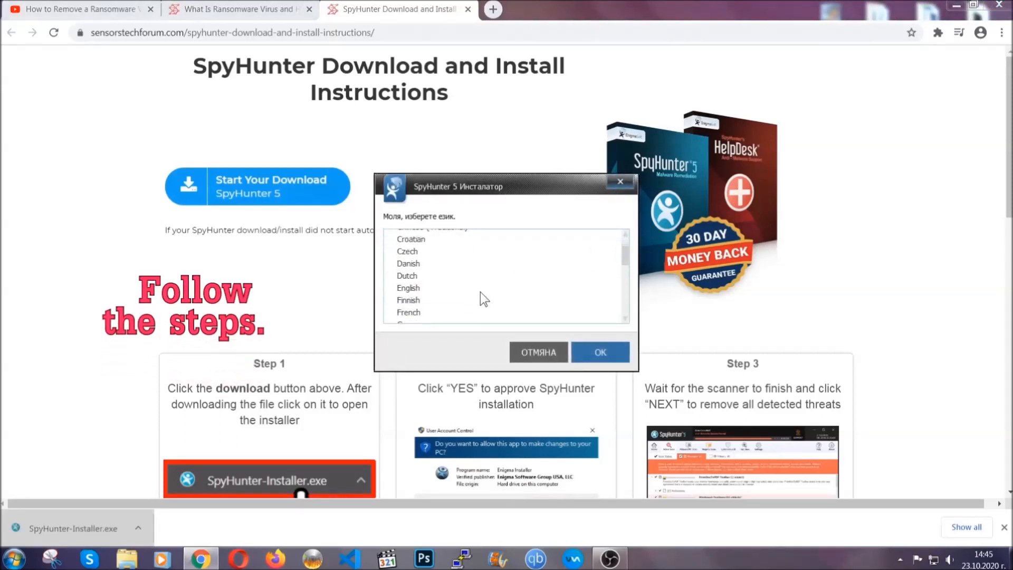
{"action": "left_click", "coordinate": [407, 287]}
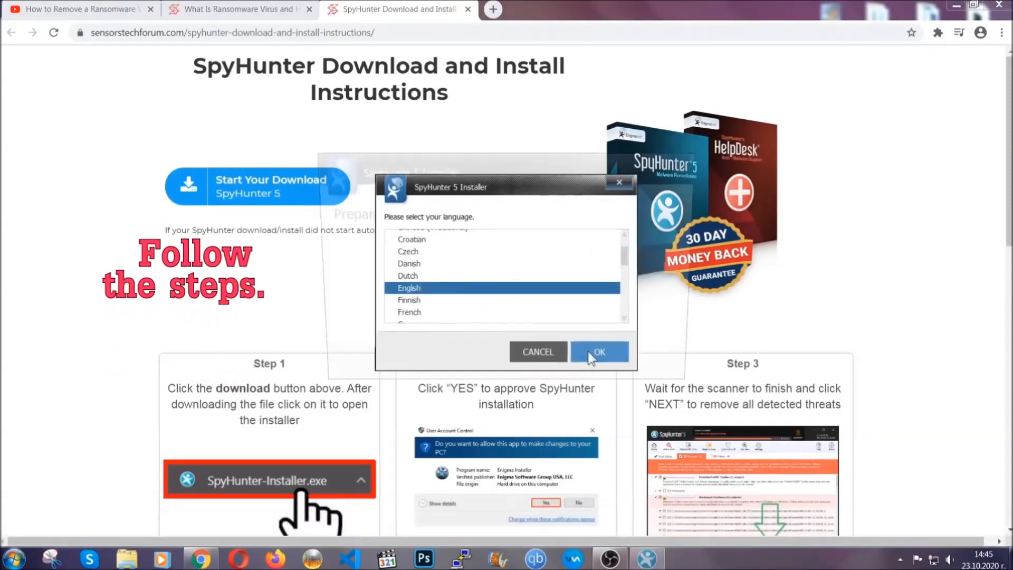
{"action": "left_click", "coordinate": [597, 351]}
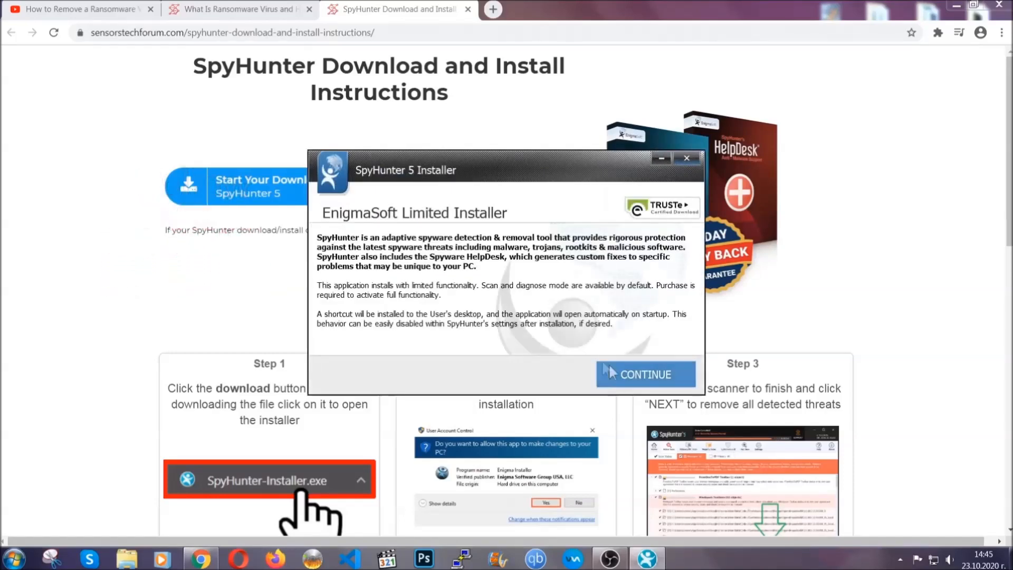
Accept the EULA, install SpyHunter 5, and proceed past the scan flagging Keygen.exe
{"action": "left_click", "coordinate": [644, 374]}
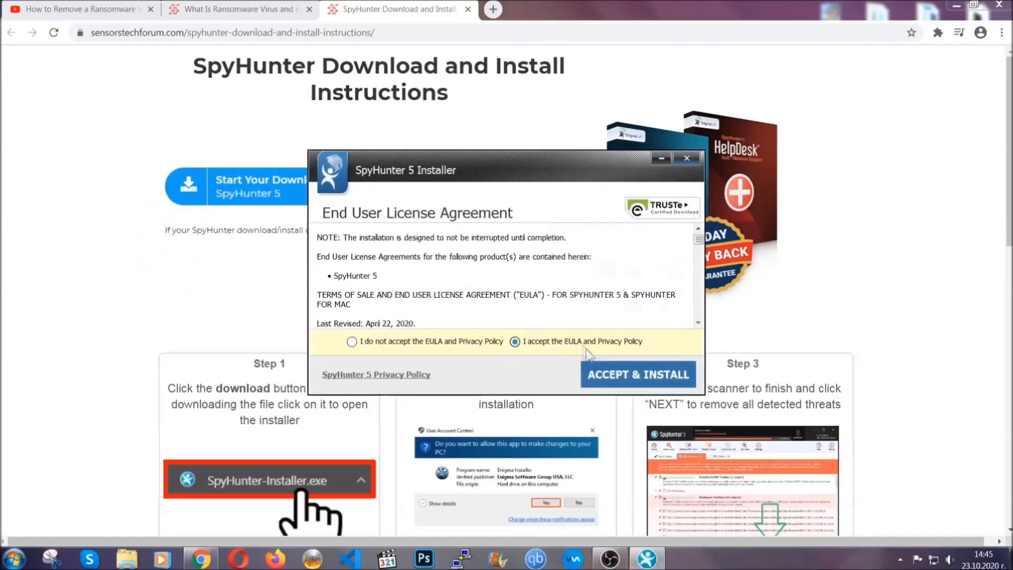
{"action": "left_click", "coordinate": [637, 373]}
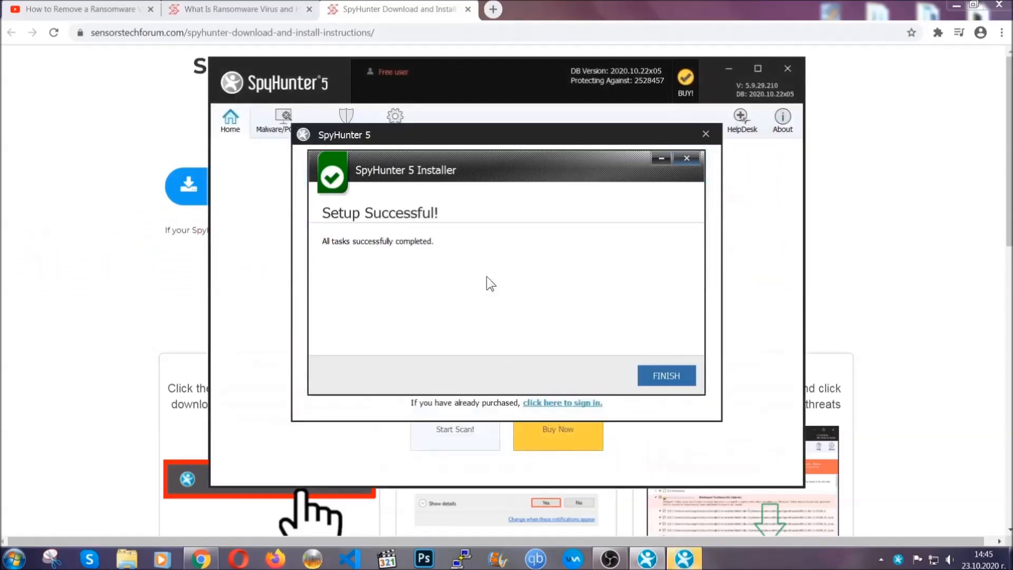
{"action": "left_click", "coordinate": [666, 376]}
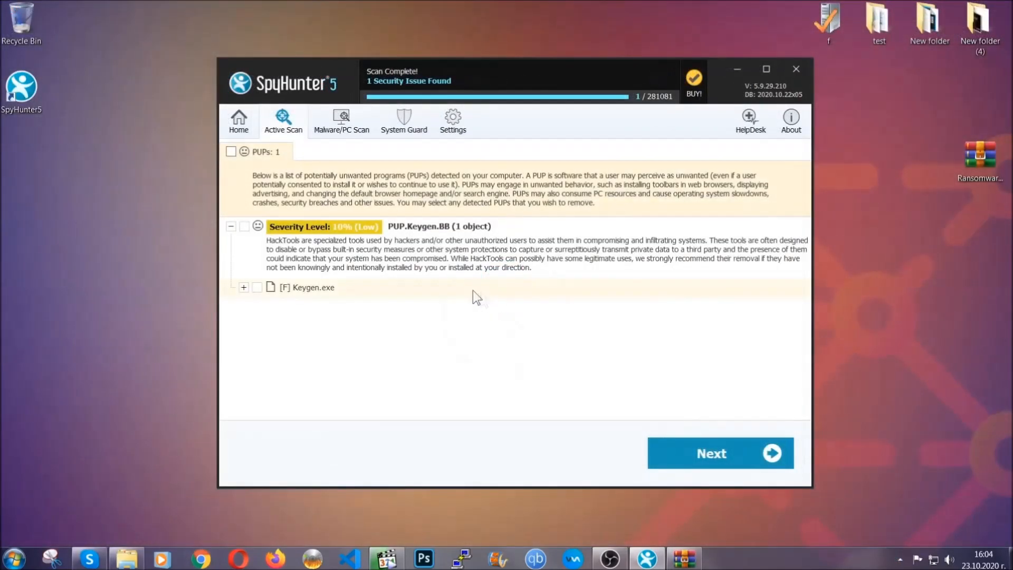
{"action": "left_click", "coordinate": [231, 151]}
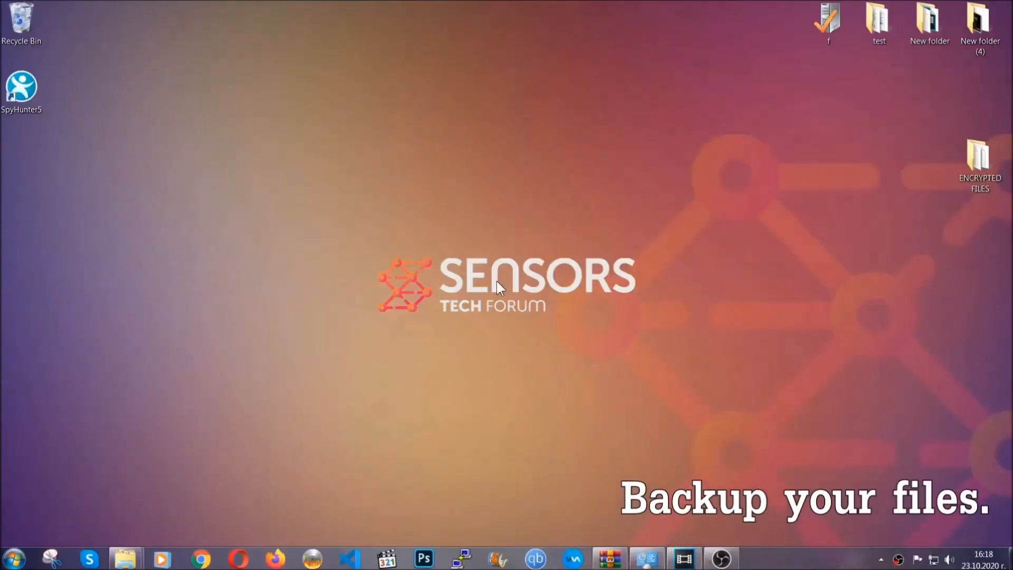
Copy all six encrypted .efji files from the ENCRYPTED FILES folder
{"action": "left_click", "coordinate": [979, 161]}
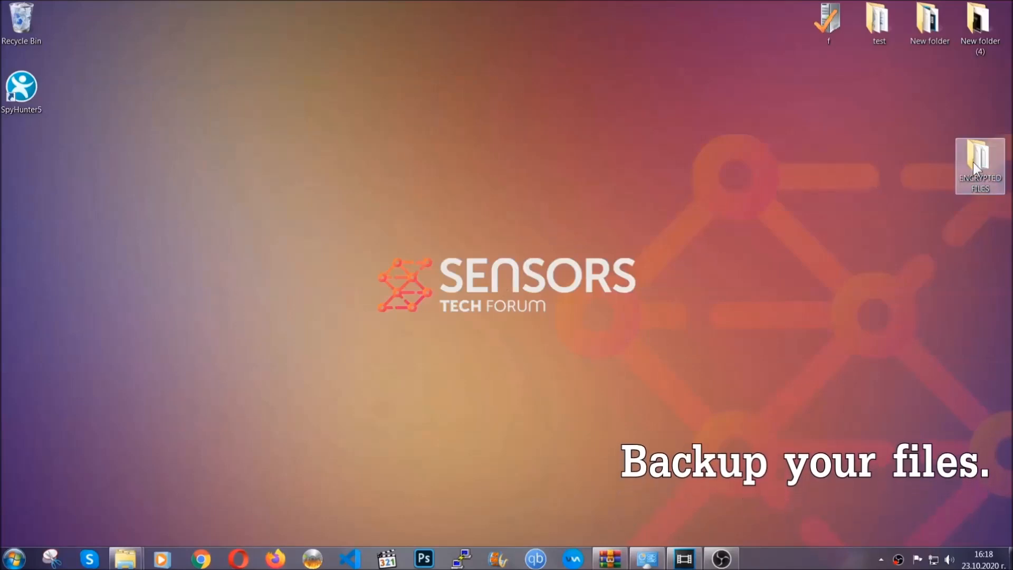
{"action": "double_click", "coordinate": [979, 164]}
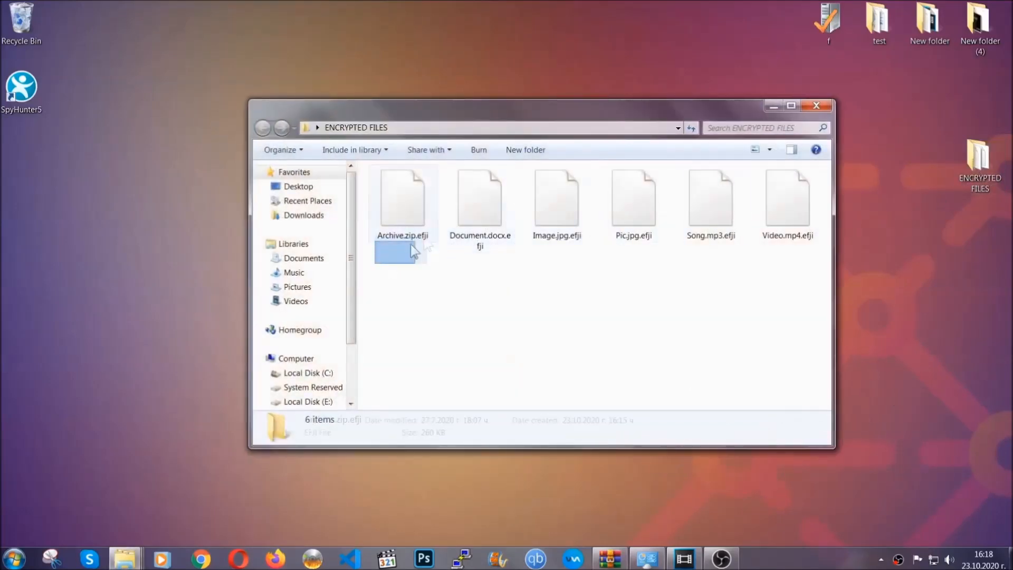
{"action": "right_click", "coordinate": [795, 194]}
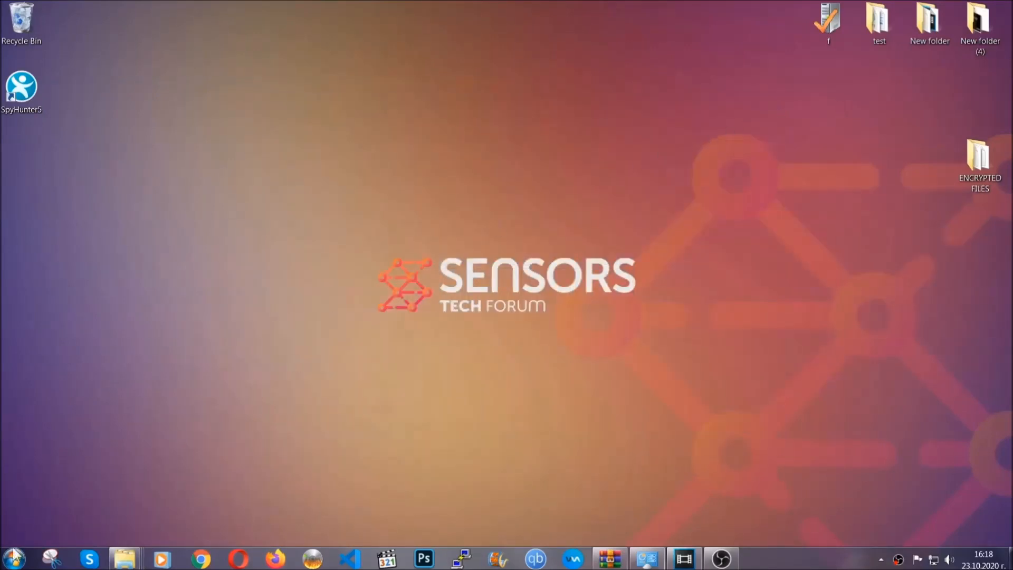
{"action": "mouse_move", "coordinate": [197, 401]}
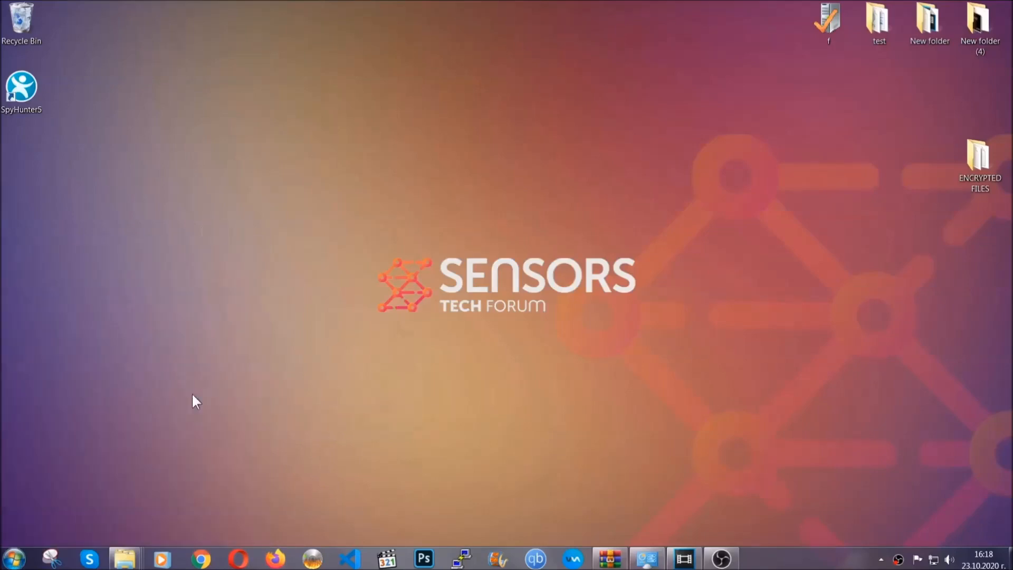
Paste the encrypted files onto FLASH DRIVE (H:) and close the Explorer window
{"action": "left_click", "coordinate": [124, 557]}
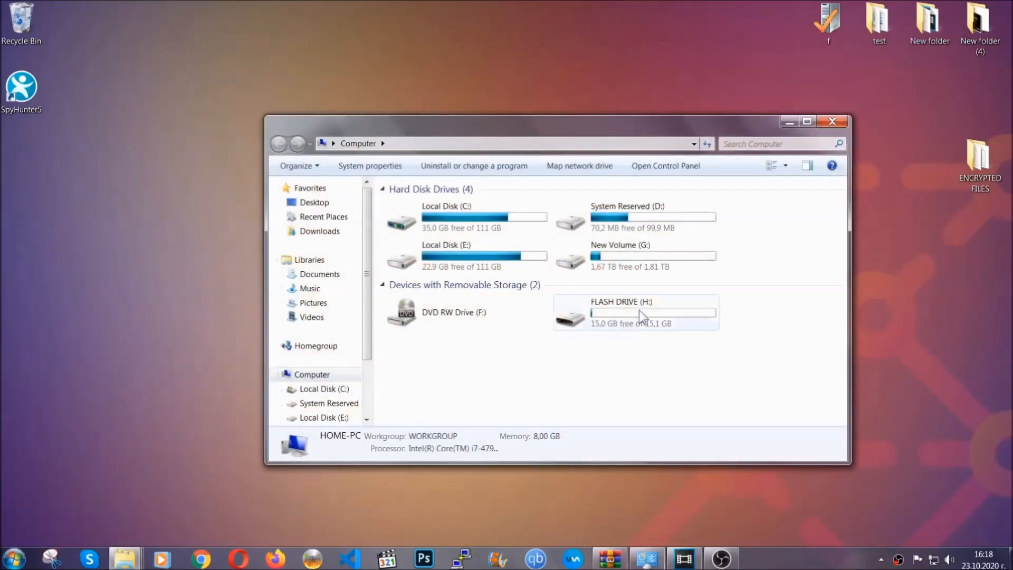
{"action": "double_click", "coordinate": [621, 312]}
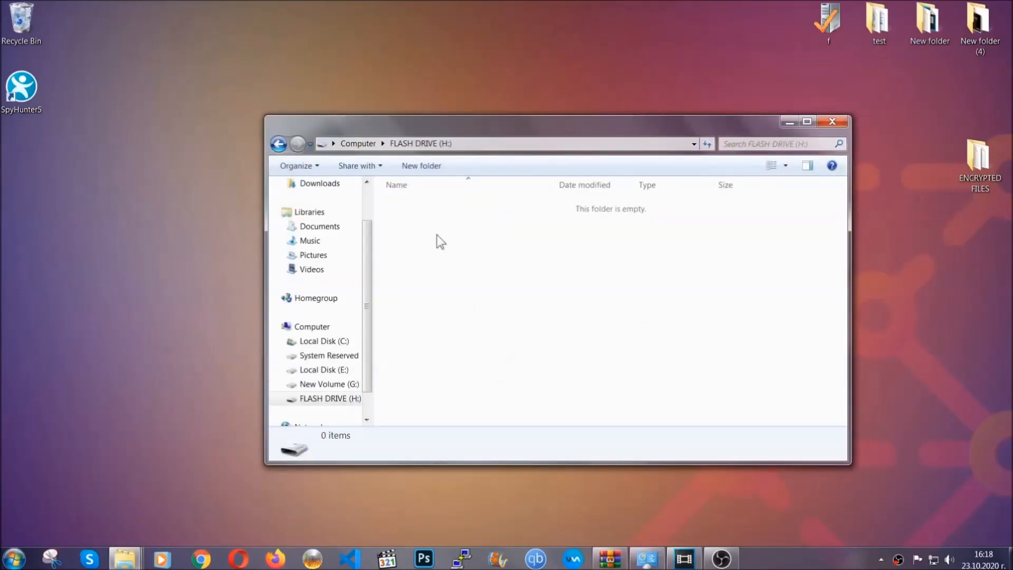
{"action": "right_click", "coordinate": [439, 241]}
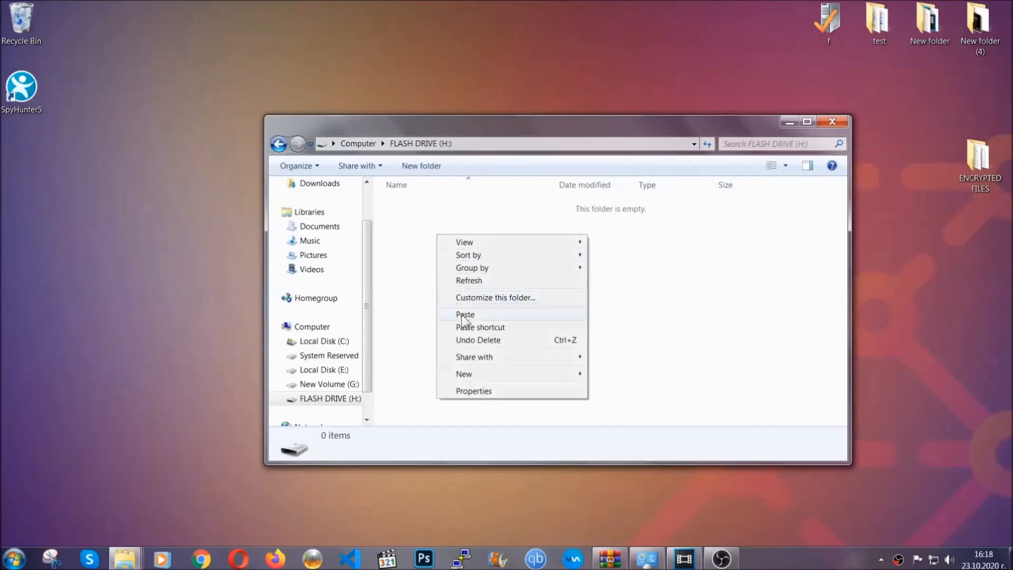
{"action": "left_click", "coordinate": [464, 314]}
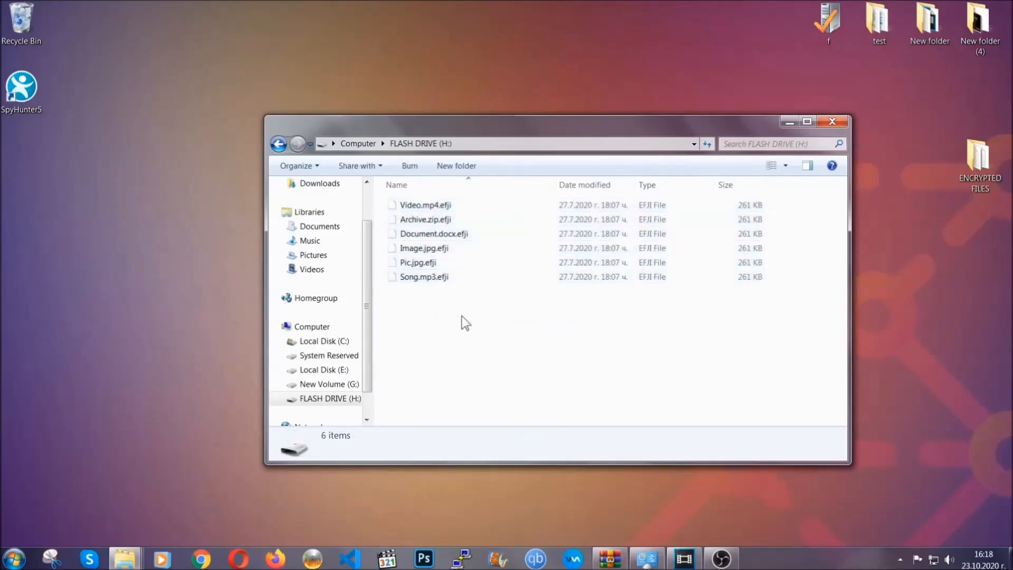
{"action": "mouse_move", "coordinate": [834, 123]}
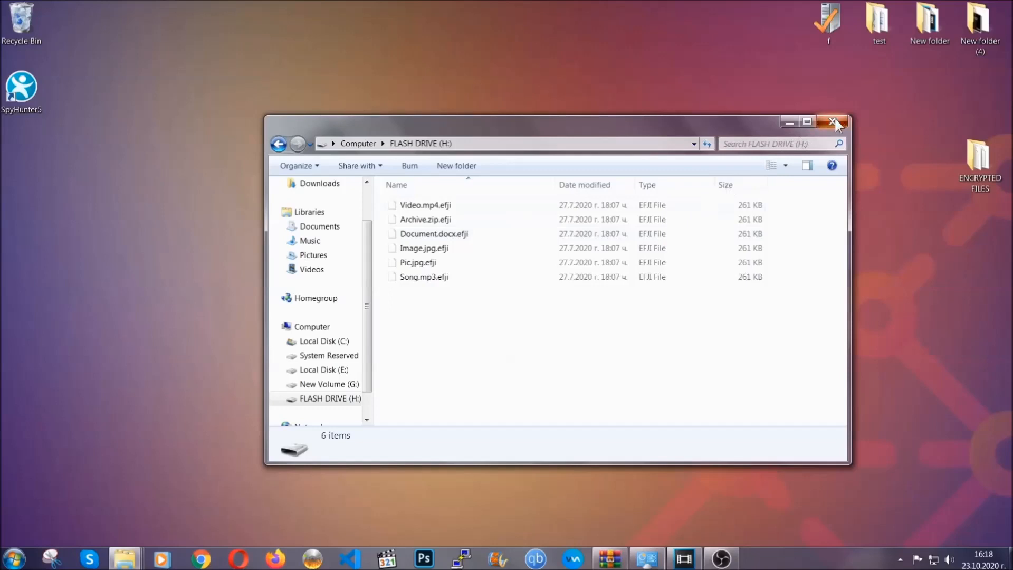
{"action": "left_click", "coordinate": [834, 121]}
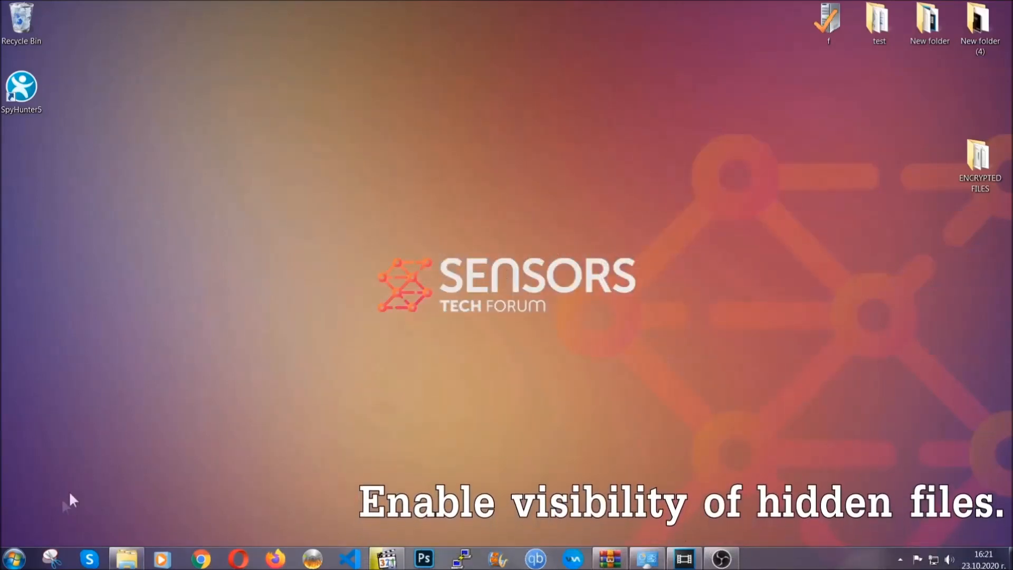
Search the Start menu for 'show hidden files and folders' and open Folder Options
{"action": "left_click", "coordinate": [12, 558]}
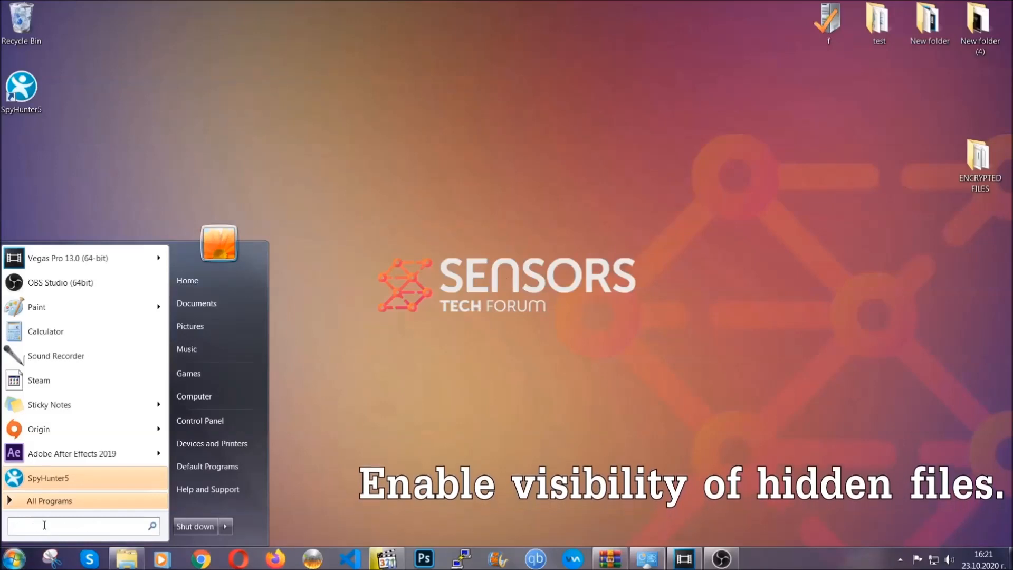
{"action": "type", "text": "s"}
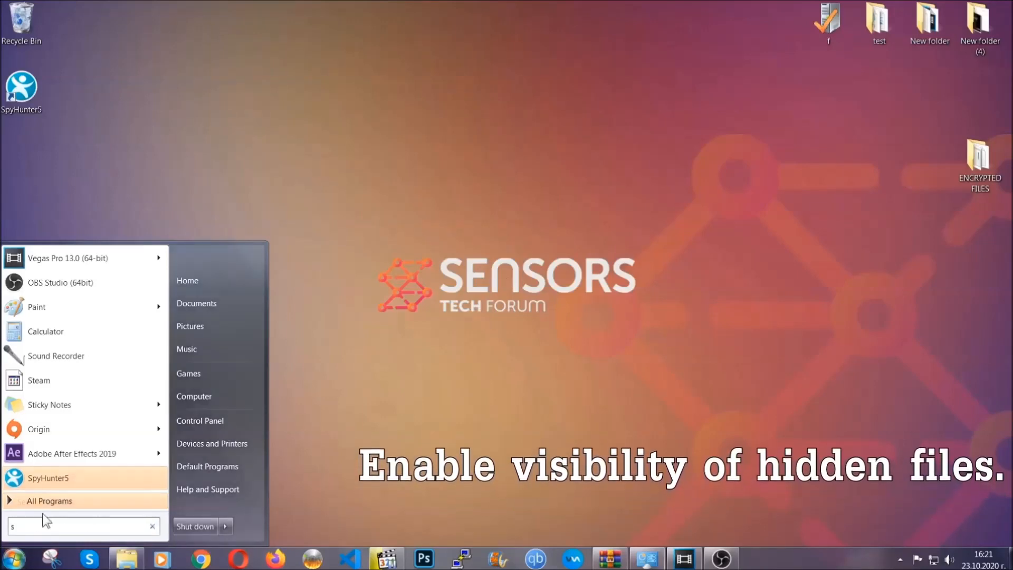
{"action": "type", "text": "how"}
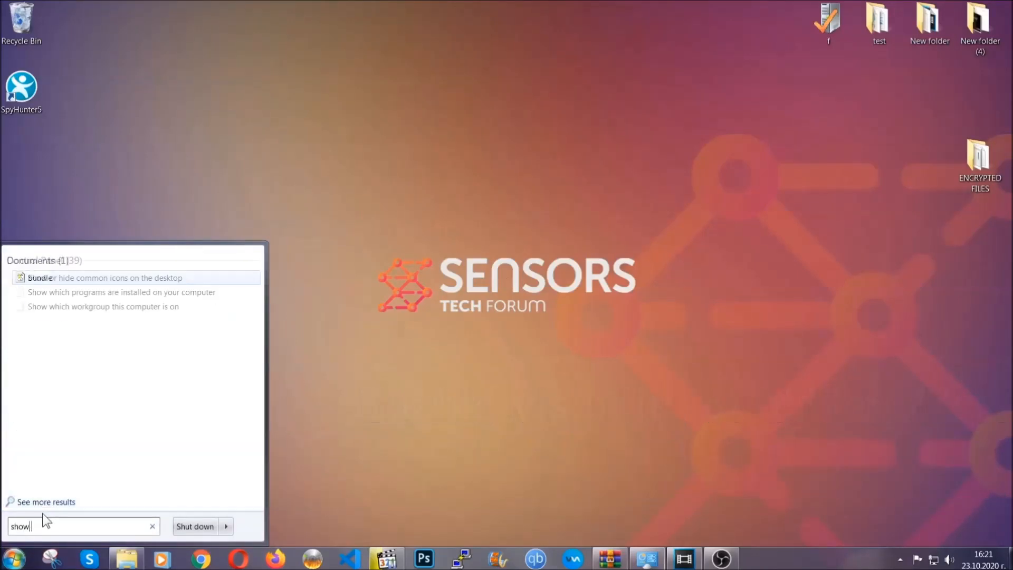
{"action": "type", "text": "hidden files"}
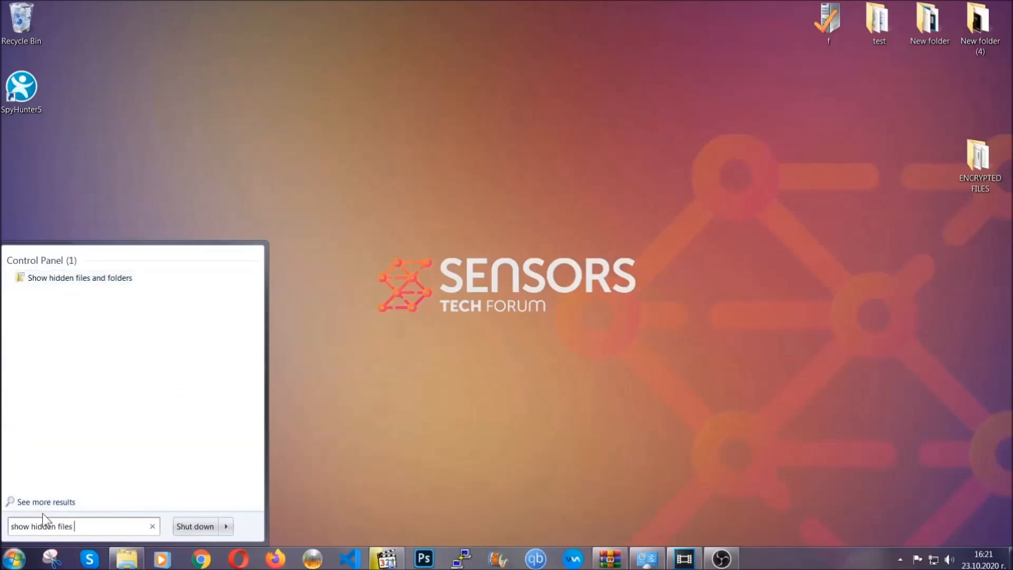
{"action": "type", "text": "and folders"}
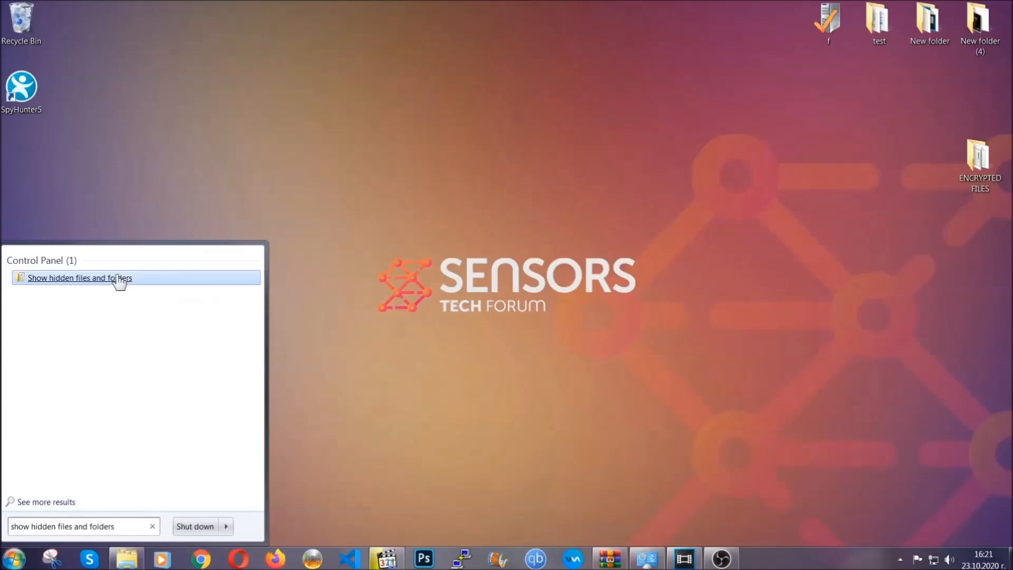
{"action": "left_click", "coordinate": [81, 277]}
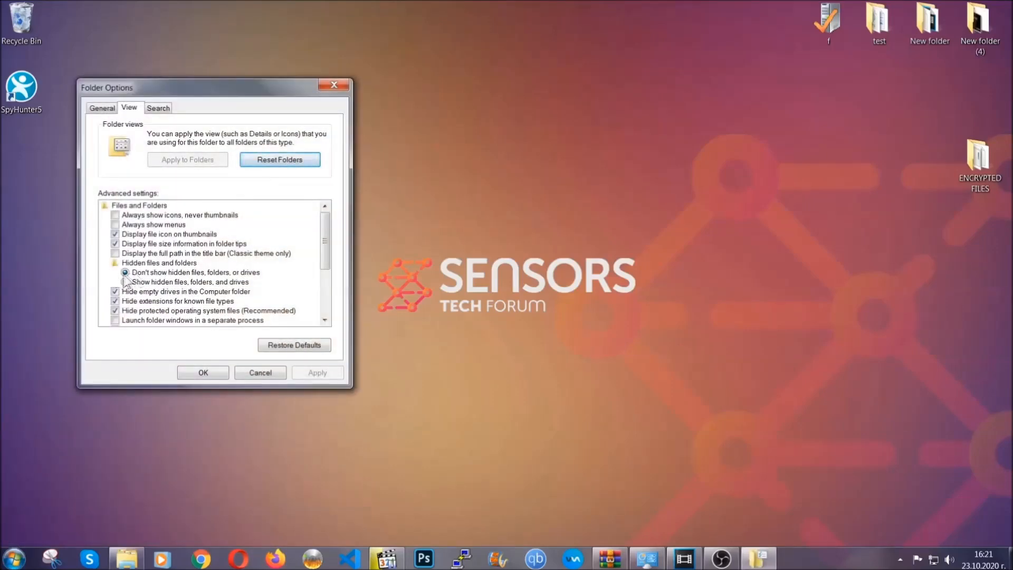
Enable 'Show hidden files, folders, and drives', apply it and close Folder Options
{"action": "left_click", "coordinate": [125, 281]}
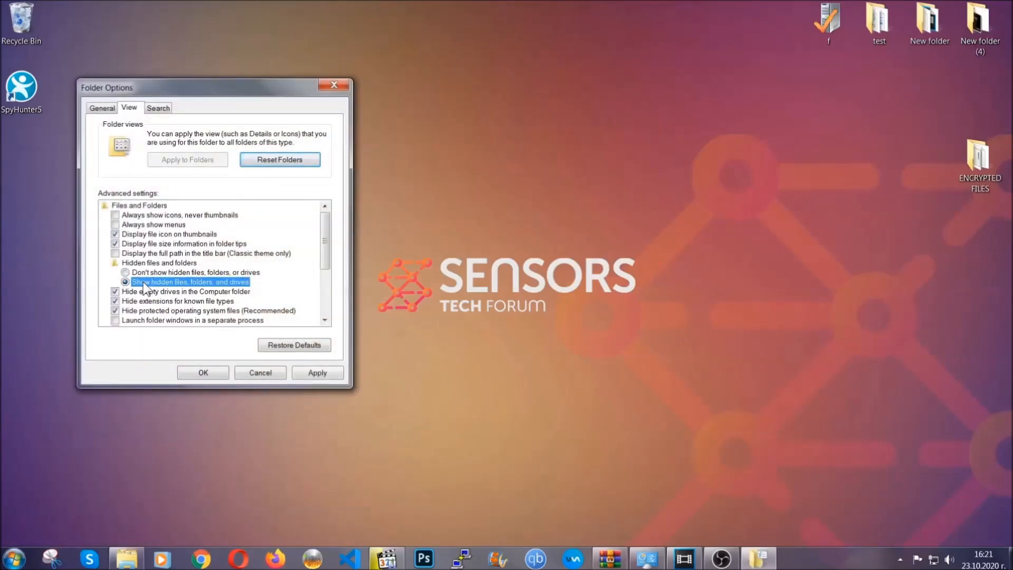
{"action": "left_click", "coordinate": [317, 372]}
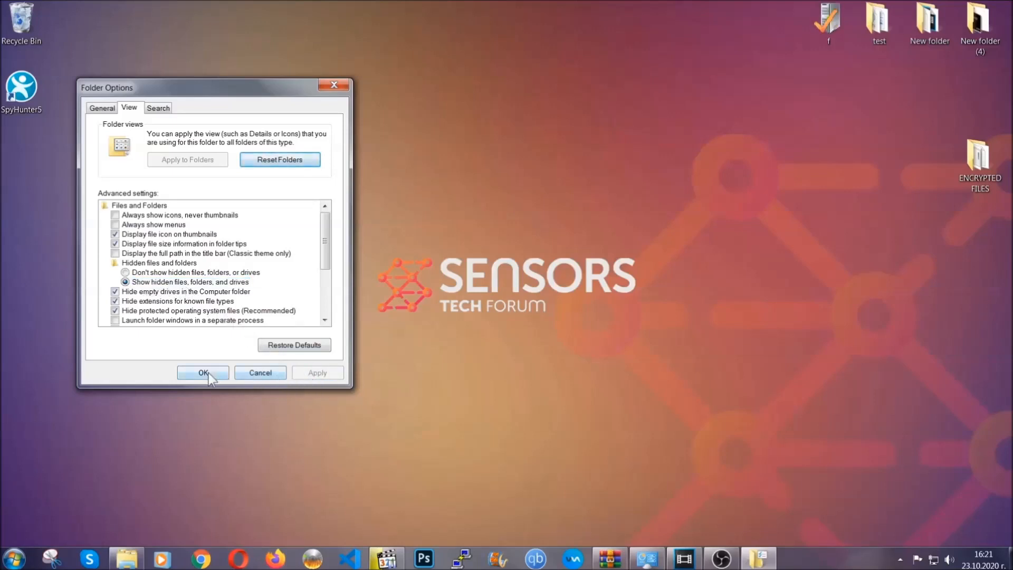
{"action": "left_click", "coordinate": [202, 372]}
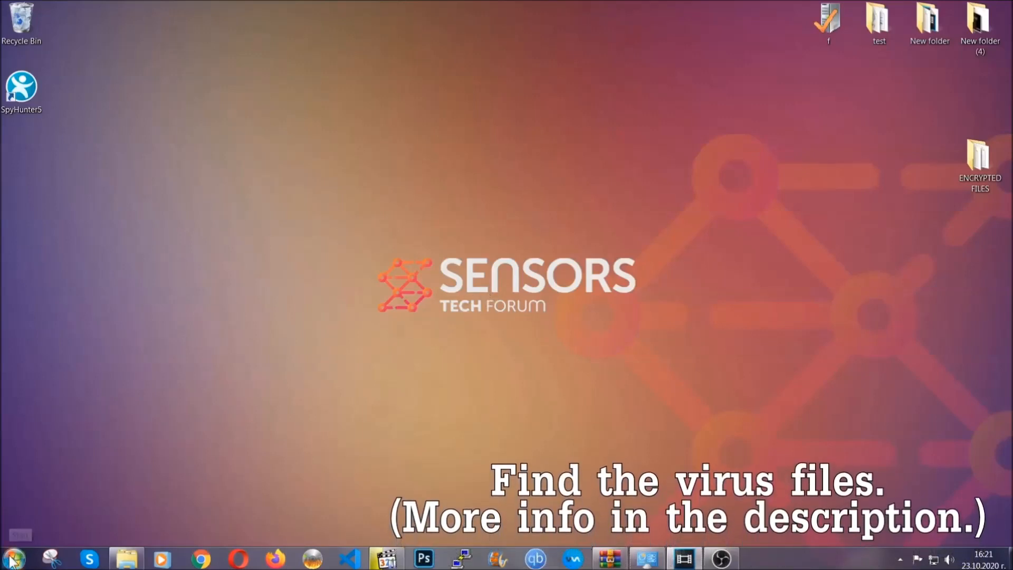
Search the whole computer for 'fileextension:exe Example Virus Name'
{"action": "left_click", "coordinate": [10, 557]}
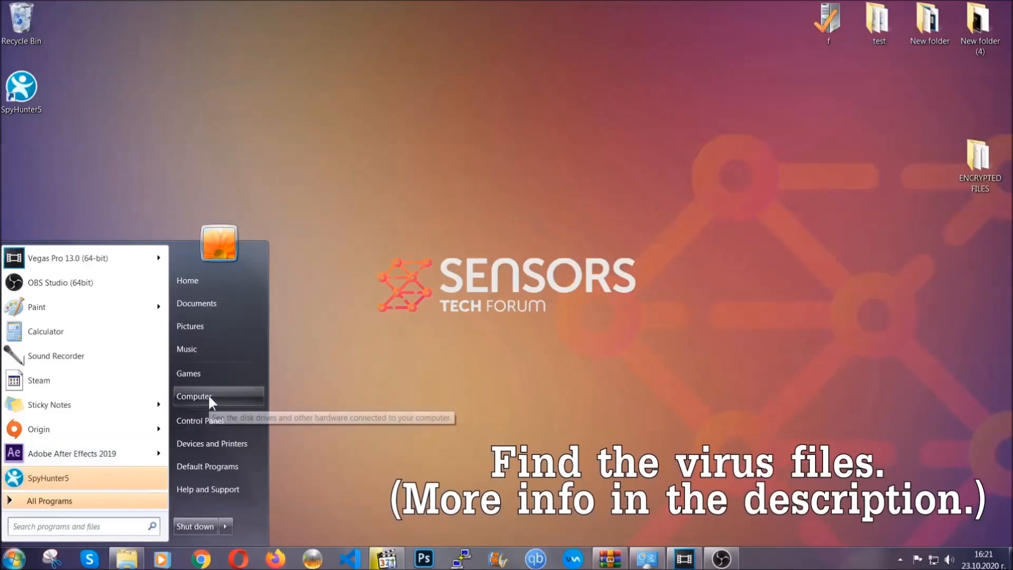
{"action": "left_click", "coordinate": [195, 395]}
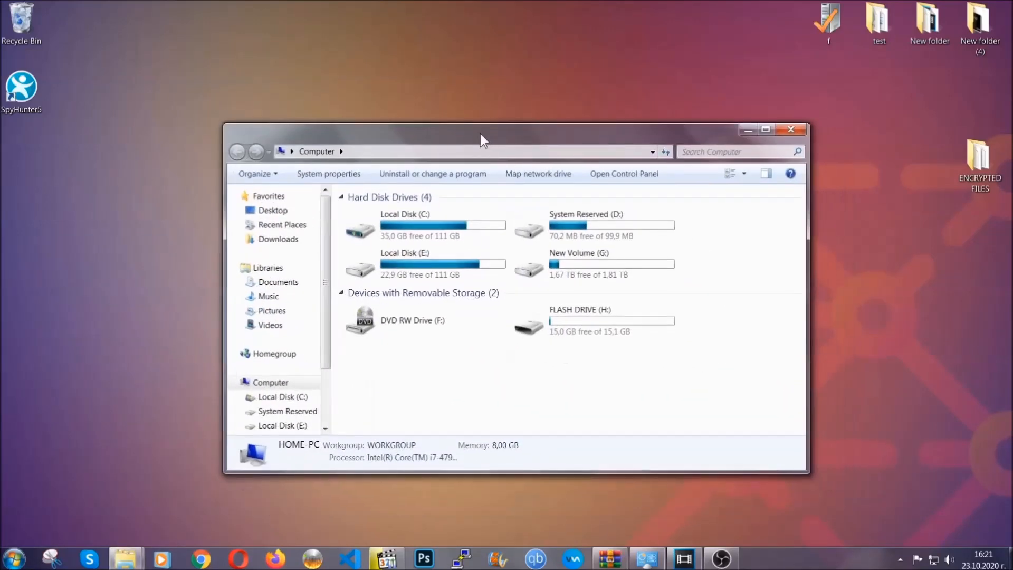
{"action": "left_click", "coordinate": [736, 151]}
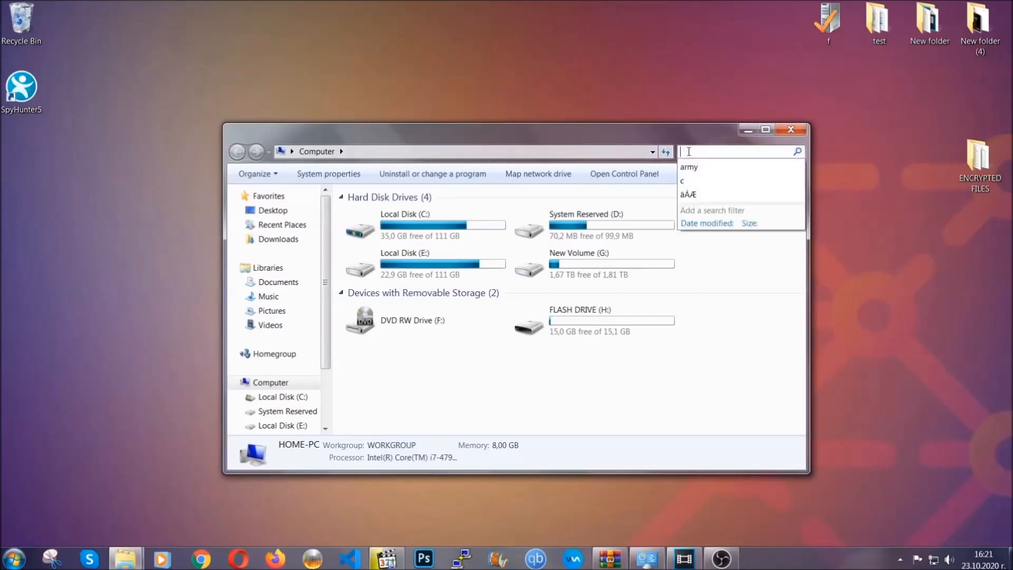
{"action": "type", "text": "fileextension:exe E"}
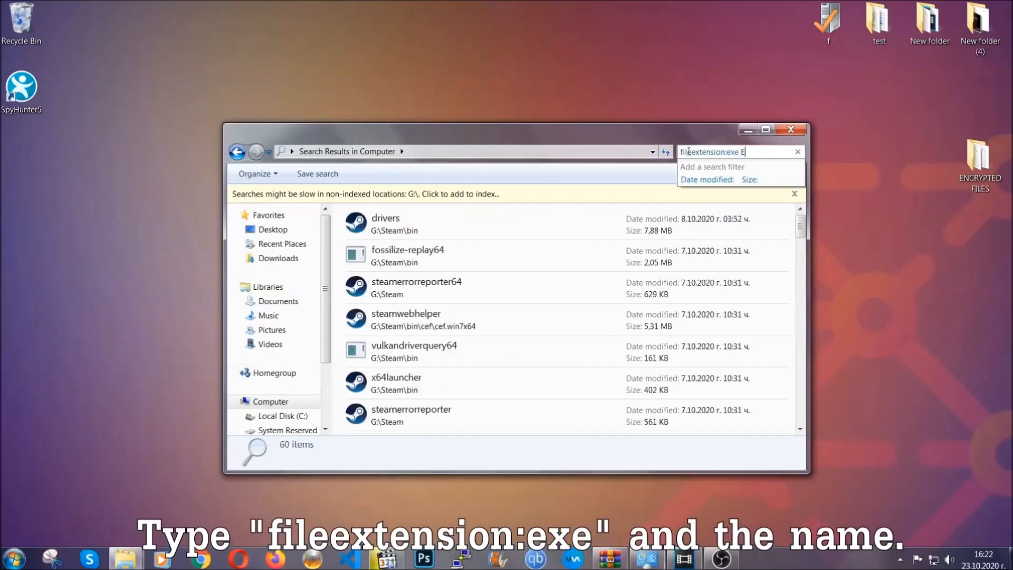
{"action": "type", "text": "xampl"}
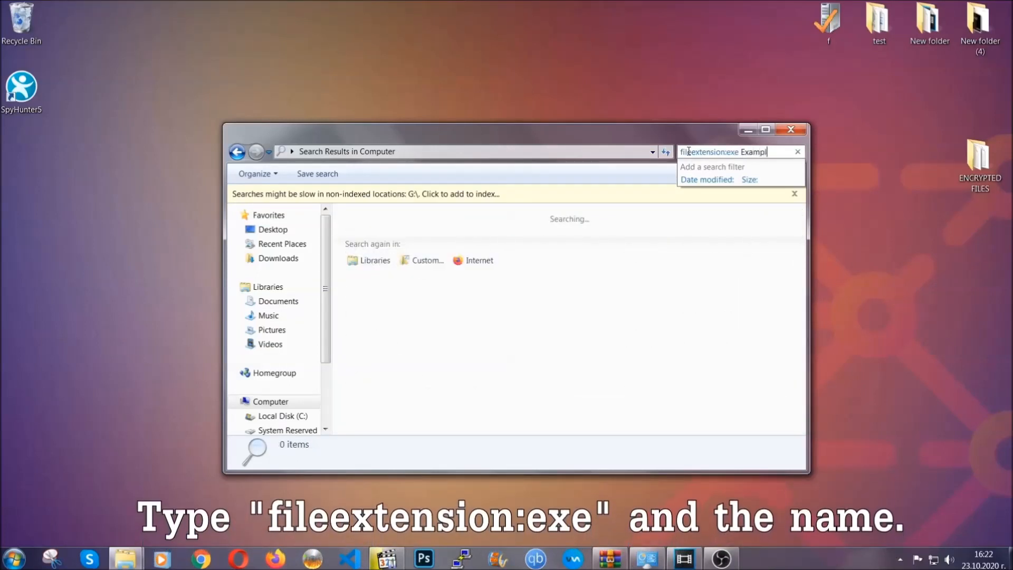
{"action": "type", "text": "Virus Name"}
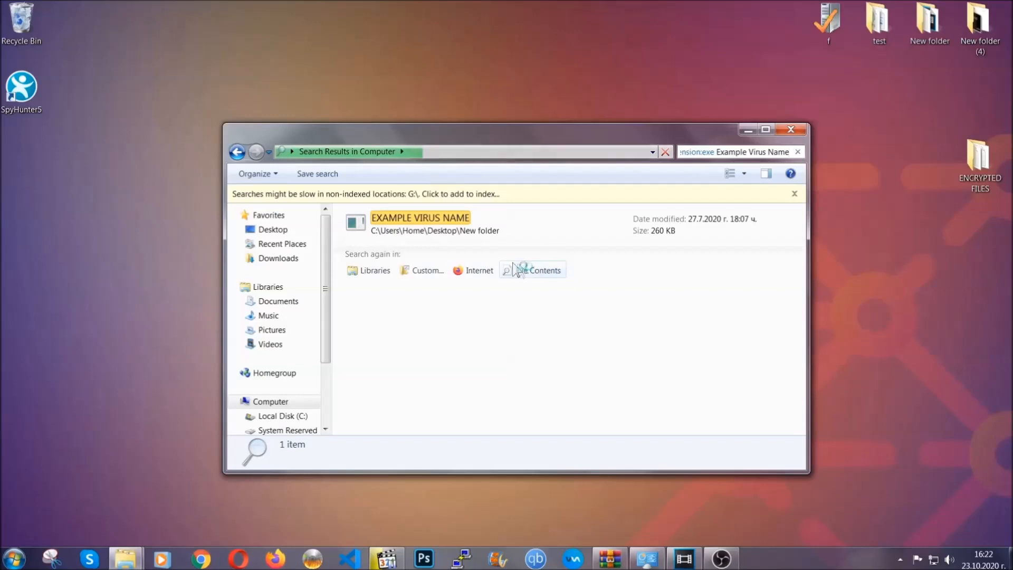
Delete the found EXAMPLE VIRUS NAME executable to the Recycle Bin and close Explorer
{"action": "left_click", "coordinate": [420, 223]}
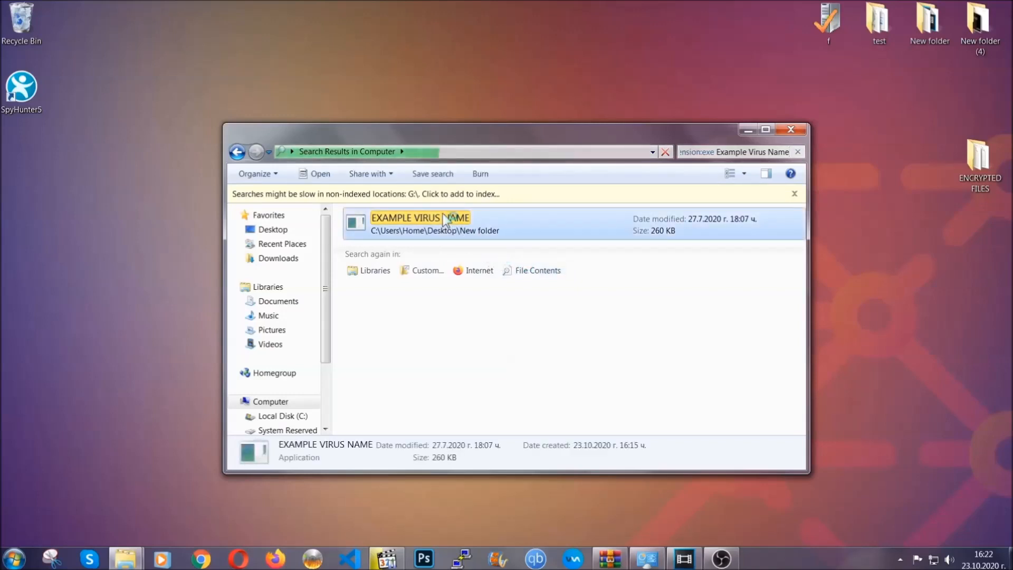
{"action": "right_click", "coordinate": [420, 219]}
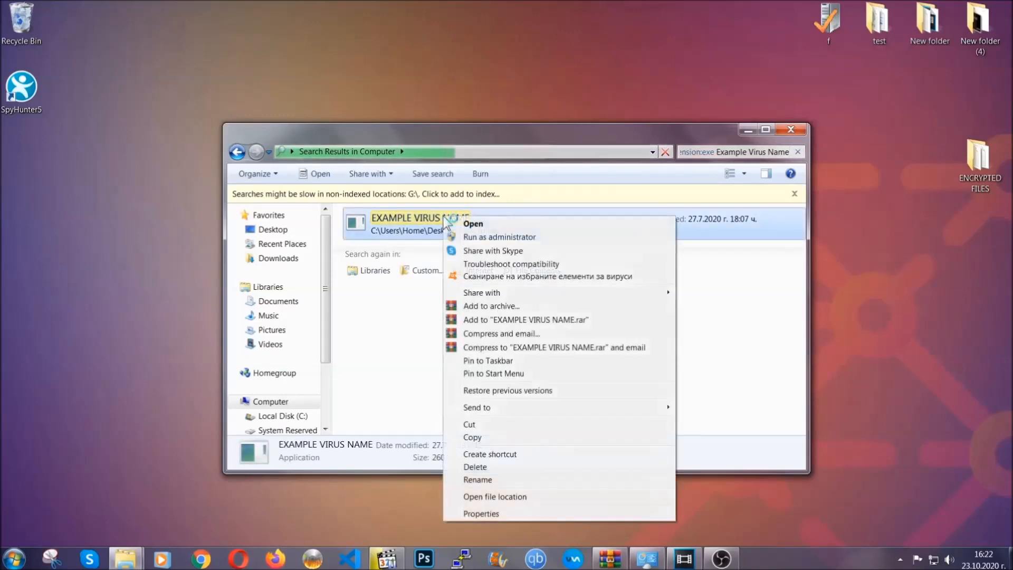
{"action": "mouse_move", "coordinate": [476, 466]}
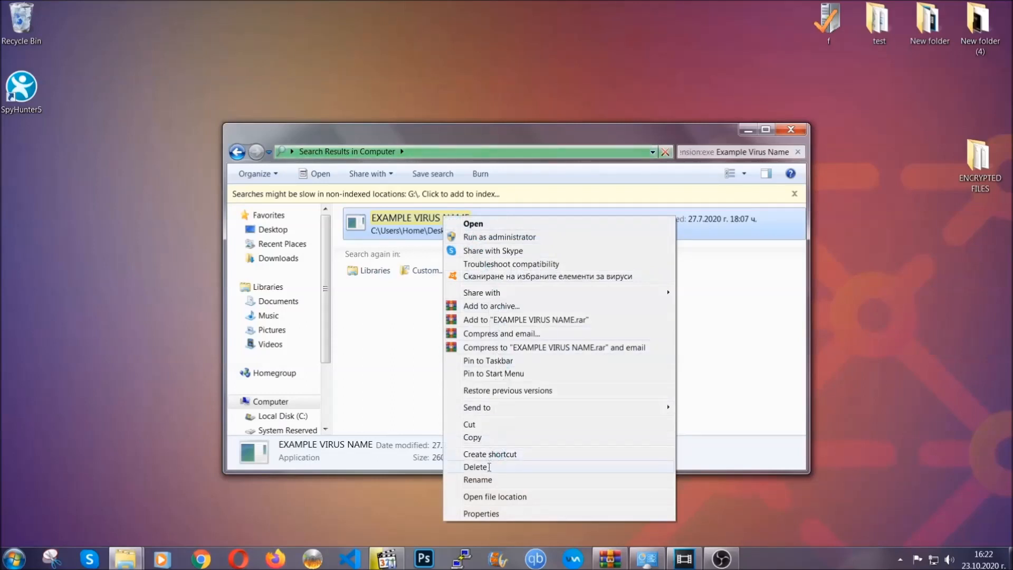
{"action": "left_click", "coordinate": [477, 467]}
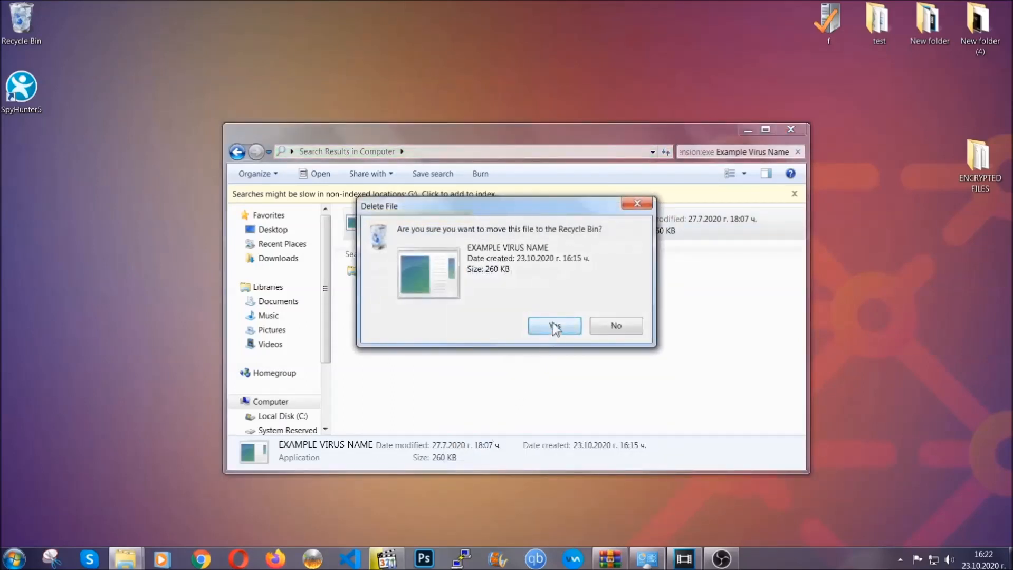
{"action": "left_click", "coordinate": [554, 325]}
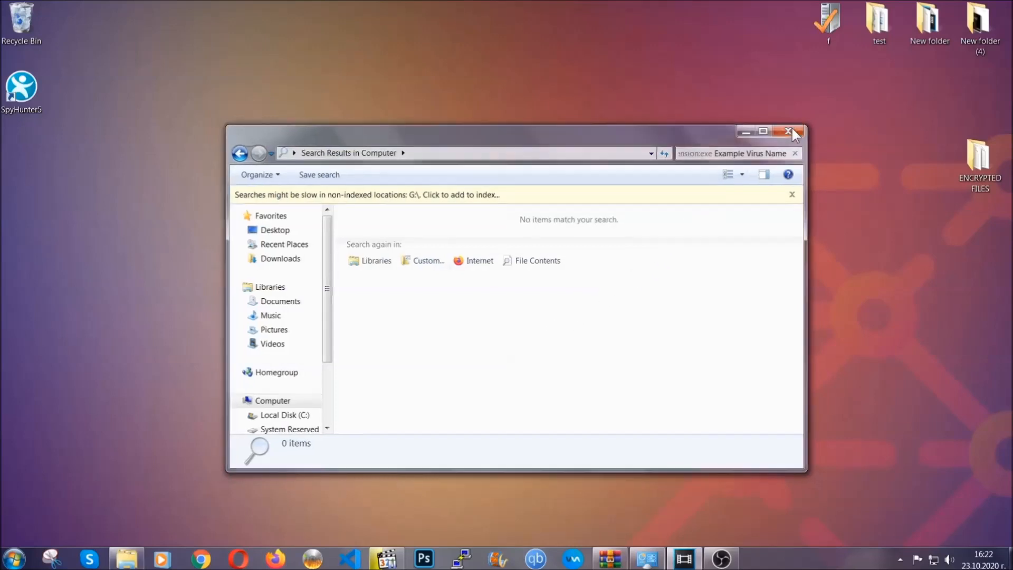
{"action": "left_click", "coordinate": [789, 132]}
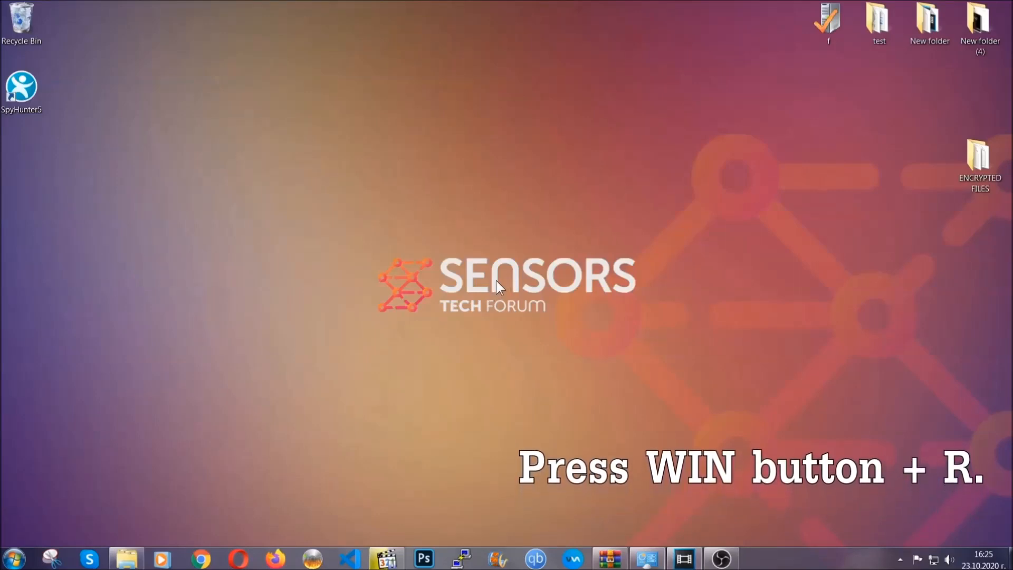
Launch Registry Editor via Win+R with REGEDIT
{"action": "key", "text": "win+r"}
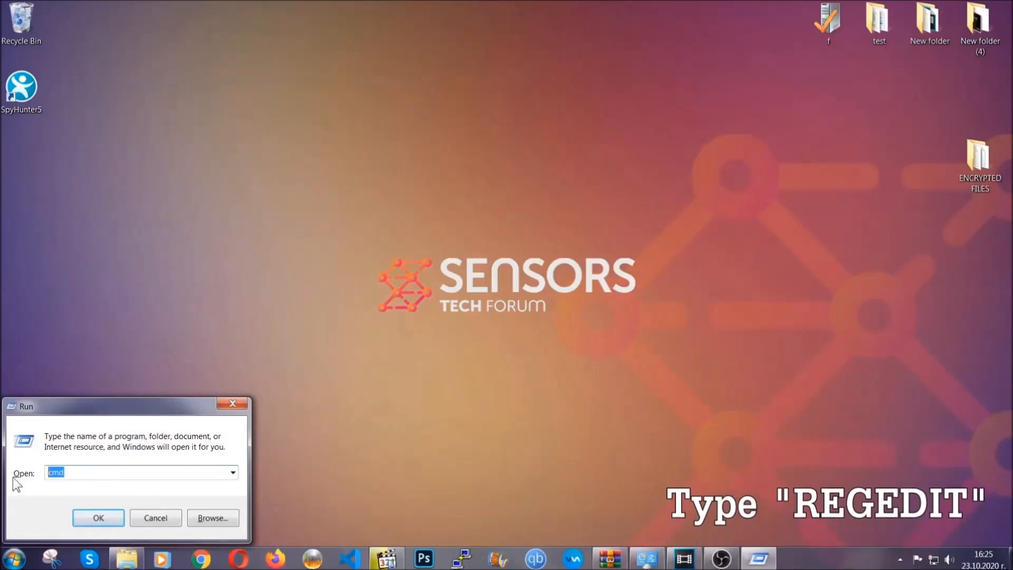
{"action": "type", "text": "REGEDIT"}
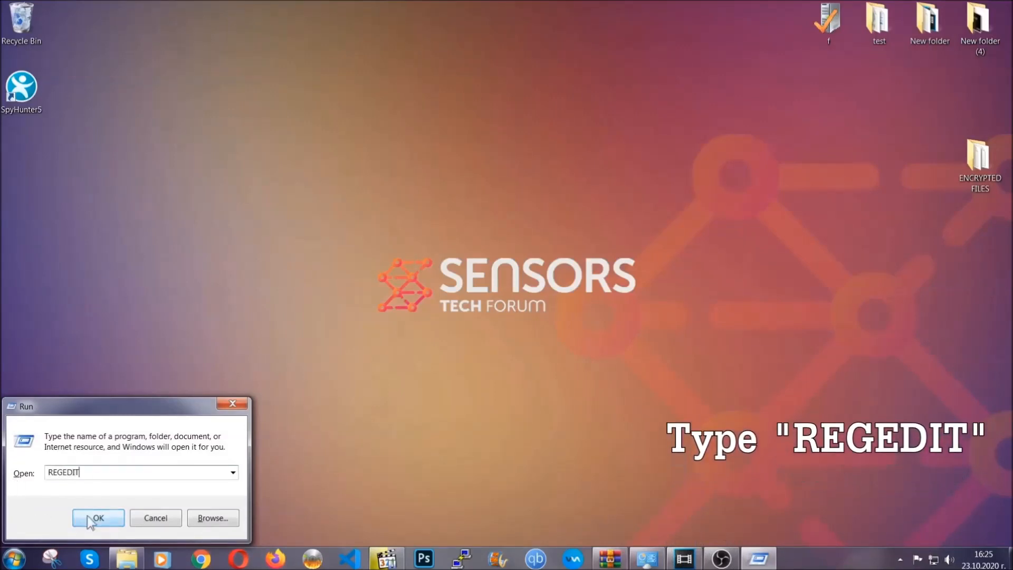
{"action": "left_click", "coordinate": [97, 517]}
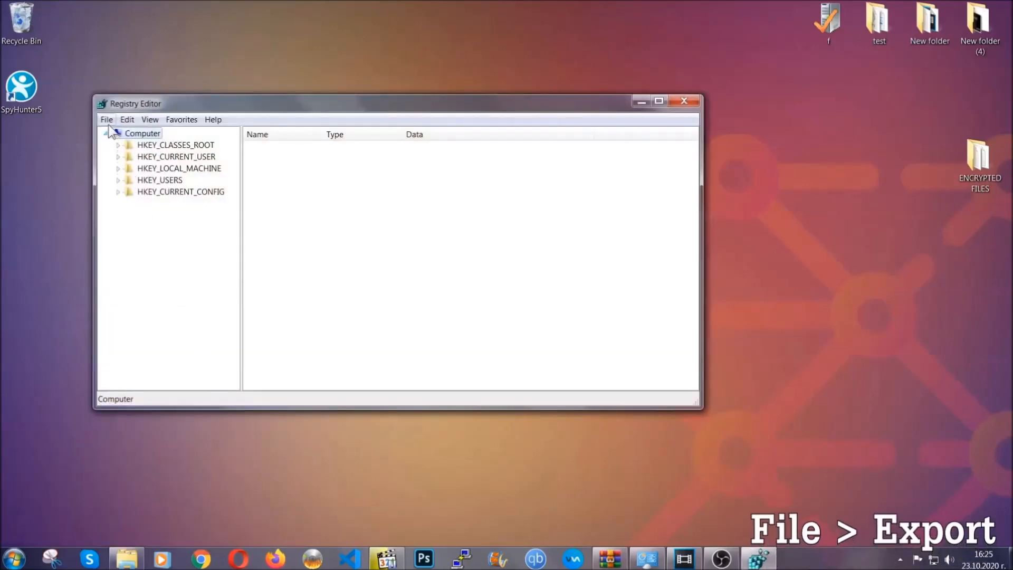
Export the full registry to the desktop as a file named BACKUP
{"action": "left_click", "coordinate": [106, 119]}
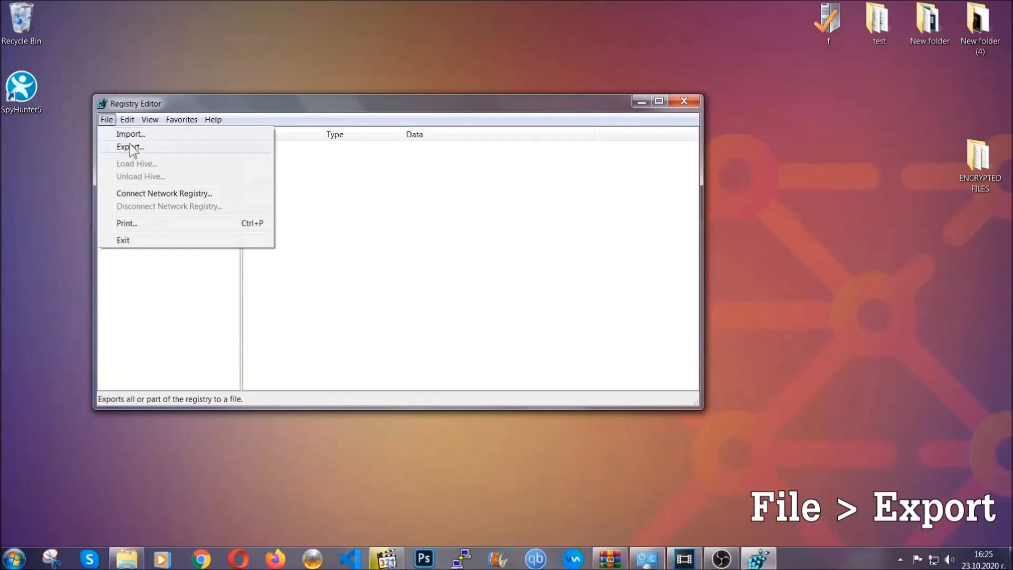
{"action": "left_click", "coordinate": [130, 147]}
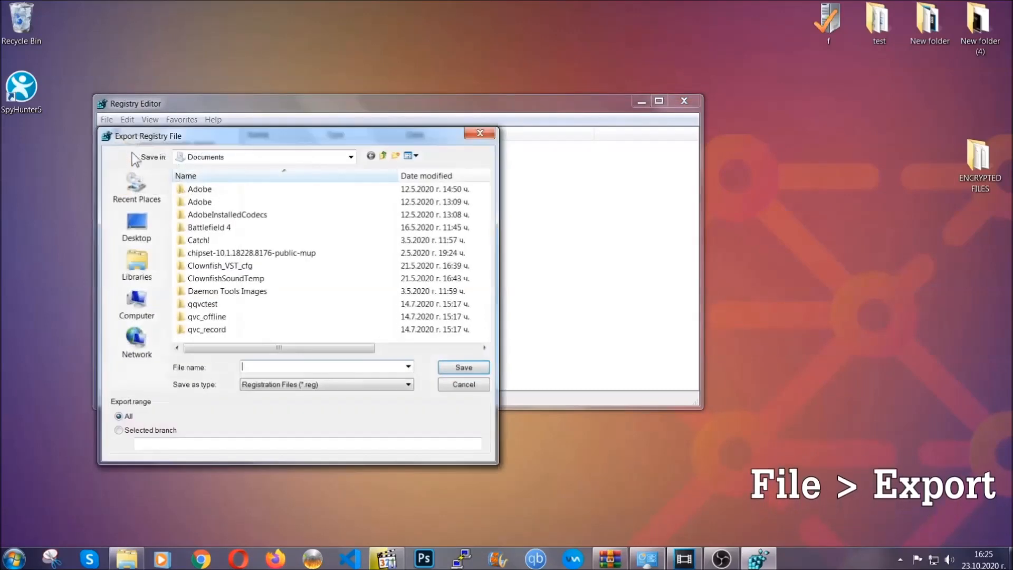
{"action": "left_click", "coordinate": [136, 226]}
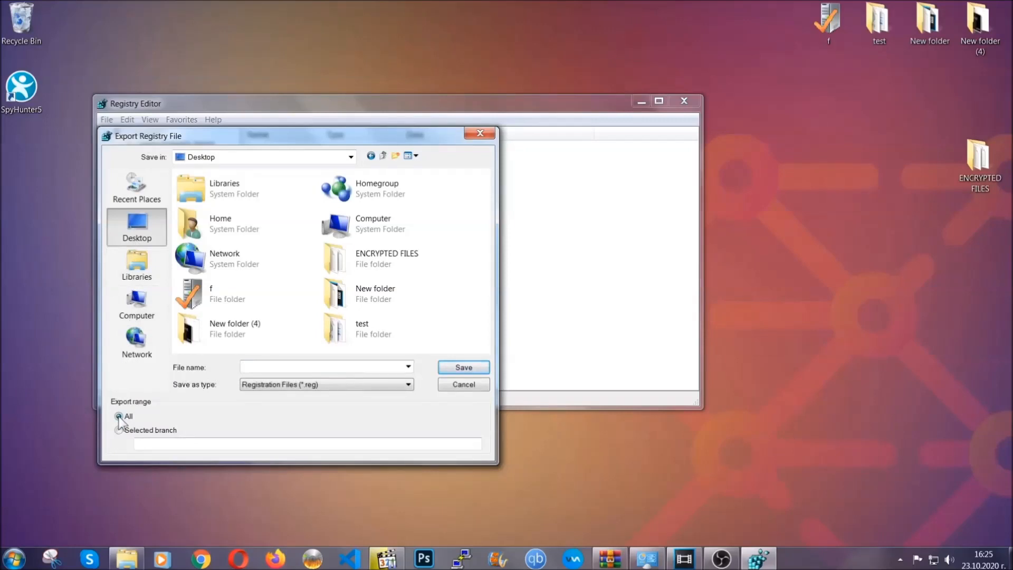
{"action": "type", "text": "BA"}
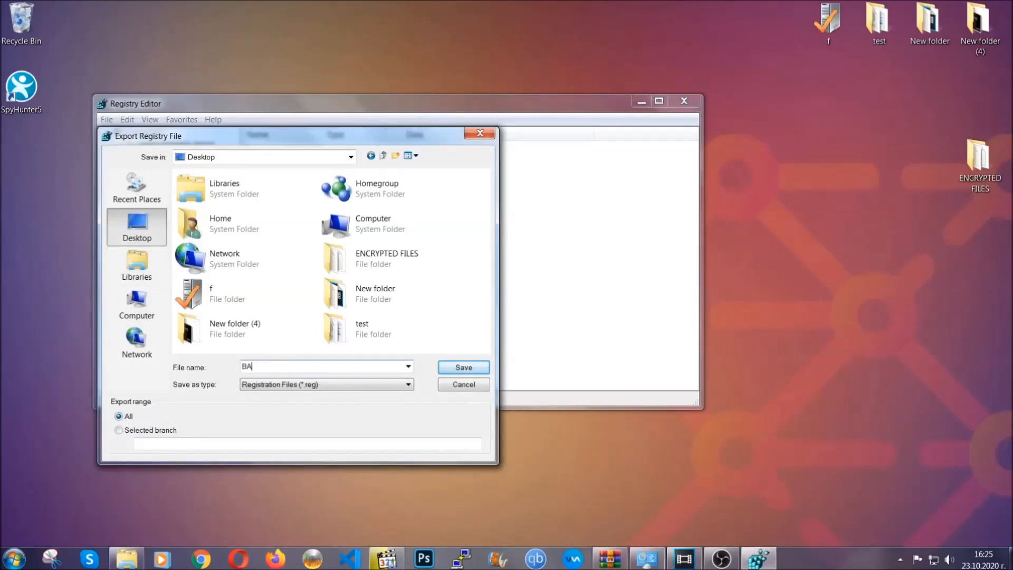
{"action": "type", "text": "CKUP"}
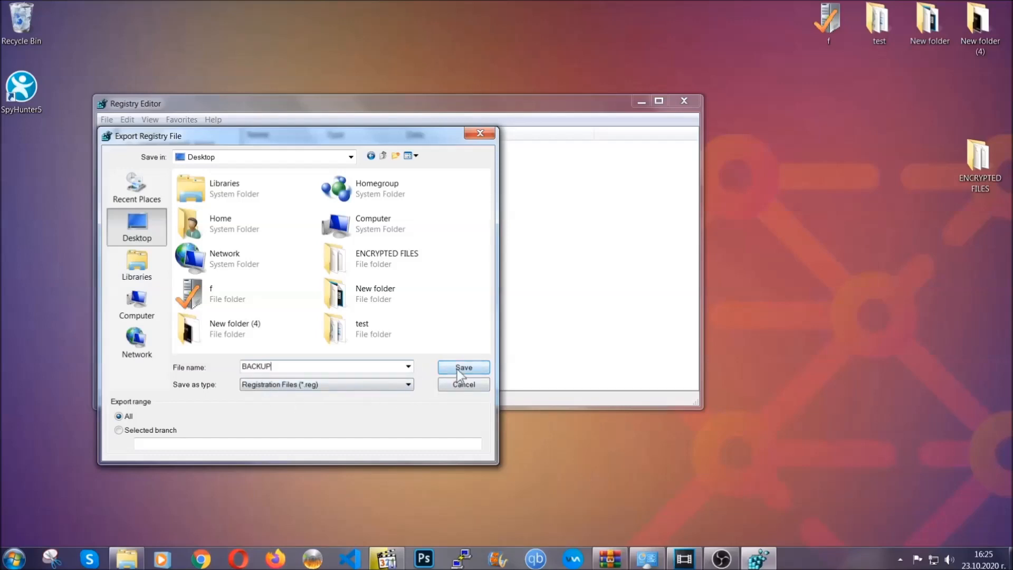
{"action": "left_click", "coordinate": [463, 366]}
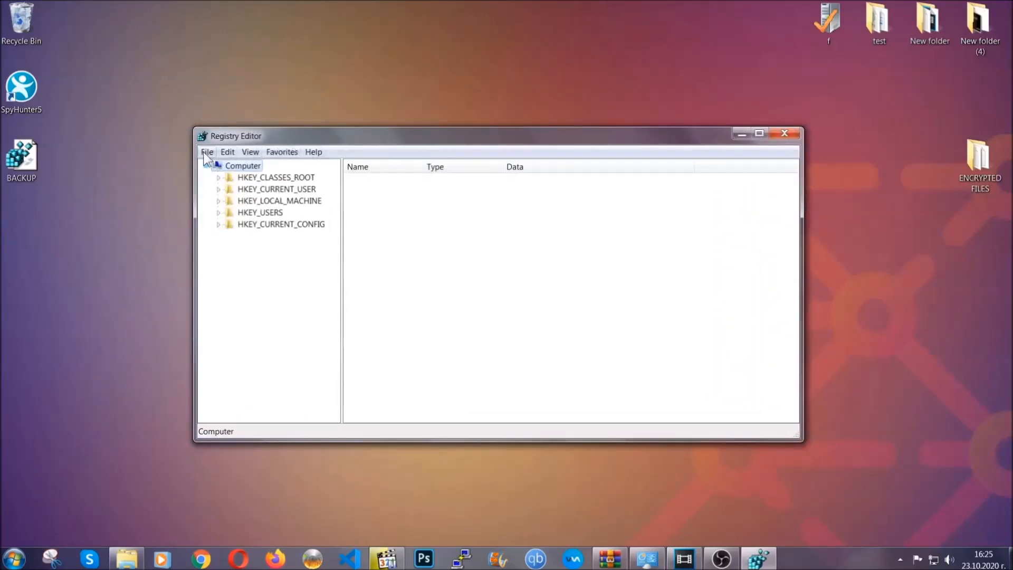
Find the RunOnce key with Ctrl+F and show the values under the Run key
{"action": "left_click", "coordinate": [208, 152]}
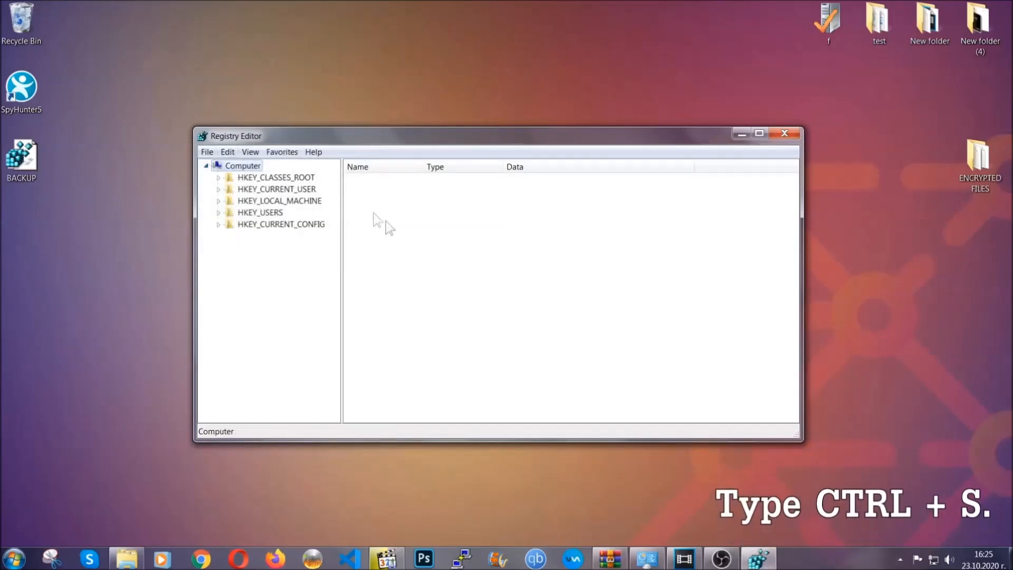
{"action": "mouse_move", "coordinate": [487, 279]}
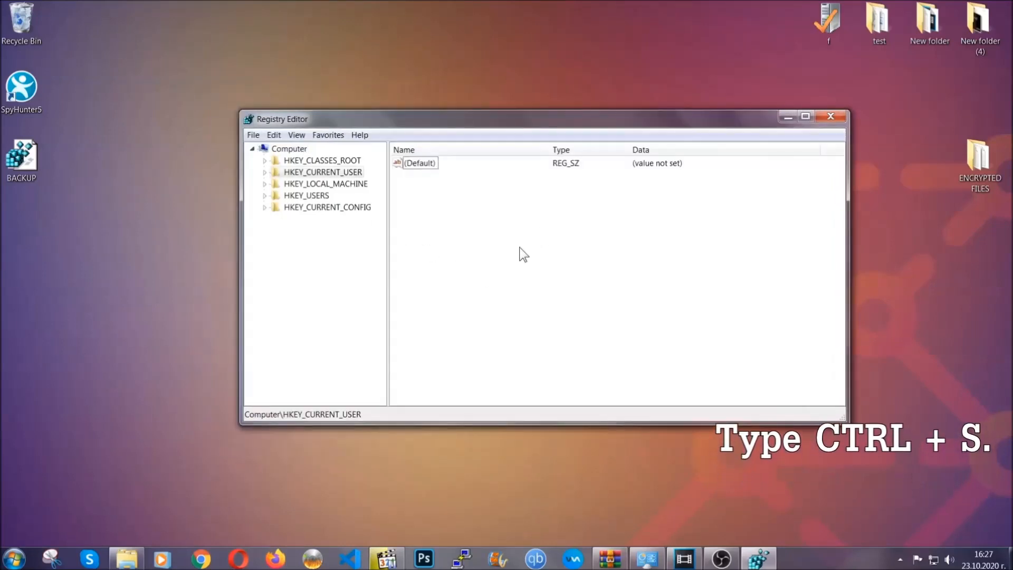
{"action": "key", "text": "ctrl+f"}
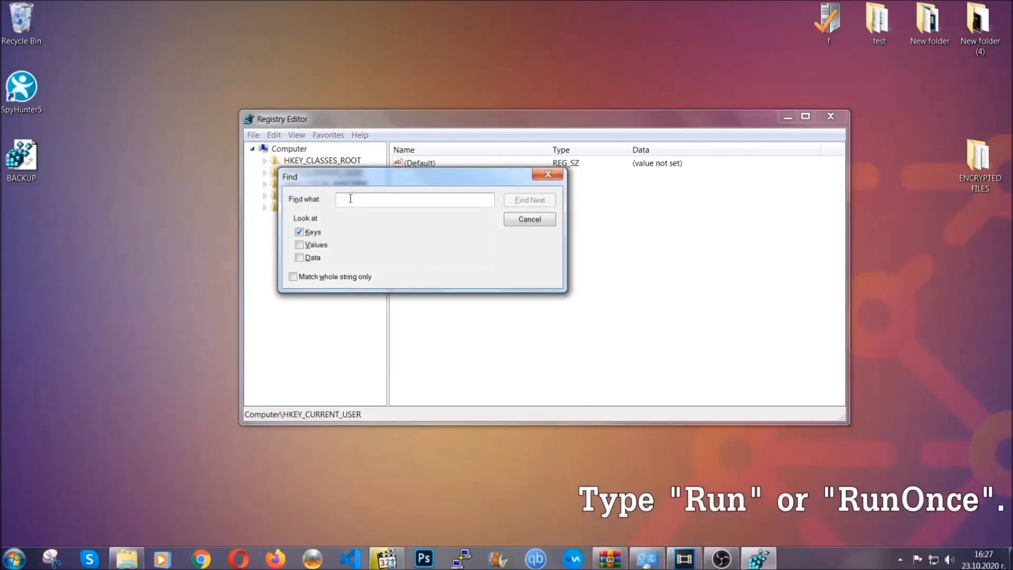
{"action": "type", "text": "RunO"}
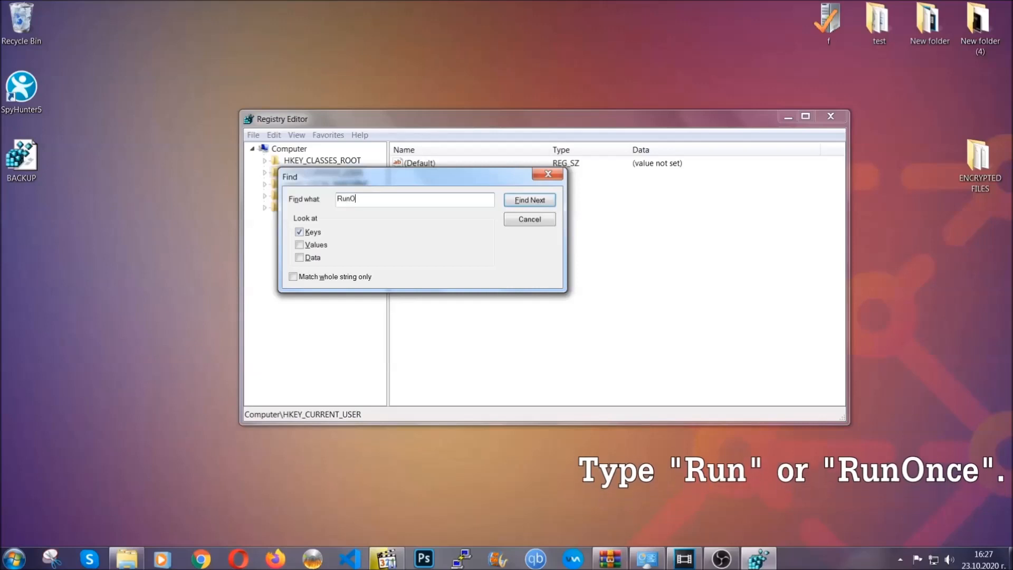
{"action": "type", "text": "nce"}
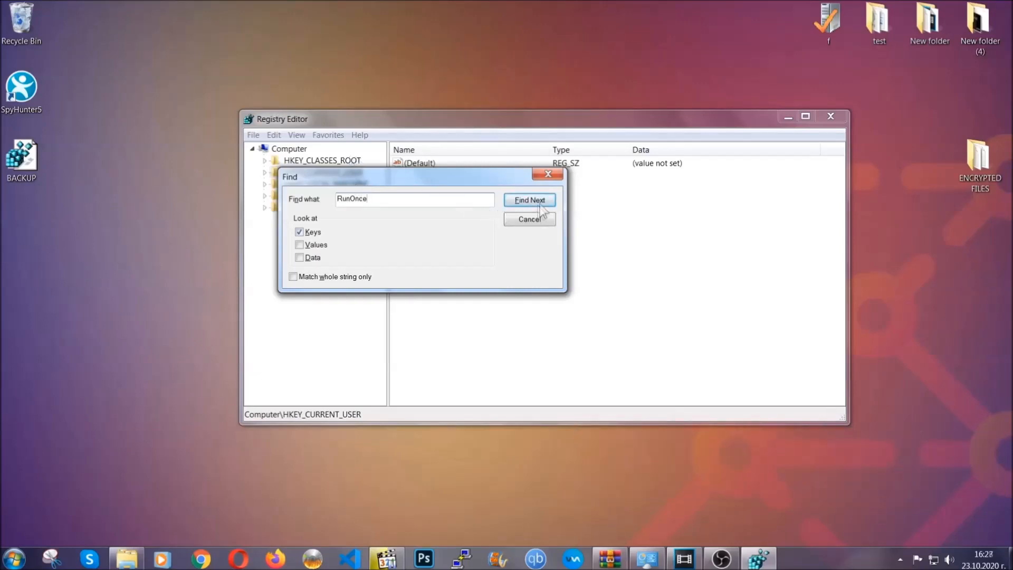
{"action": "left_click", "coordinate": [528, 200]}
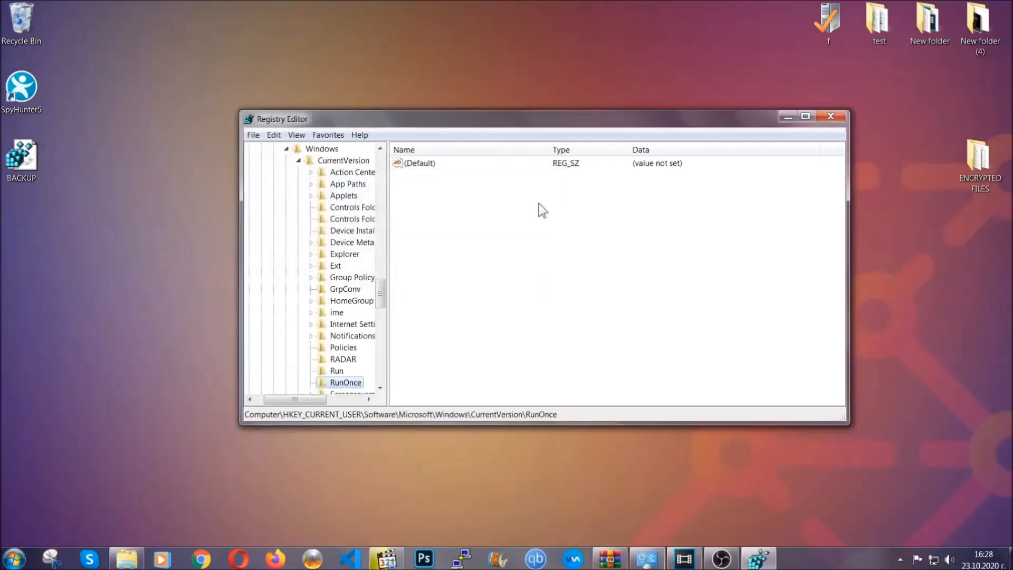
{"action": "scroll", "scroll_direction": "down", "scroll_amount": 3}
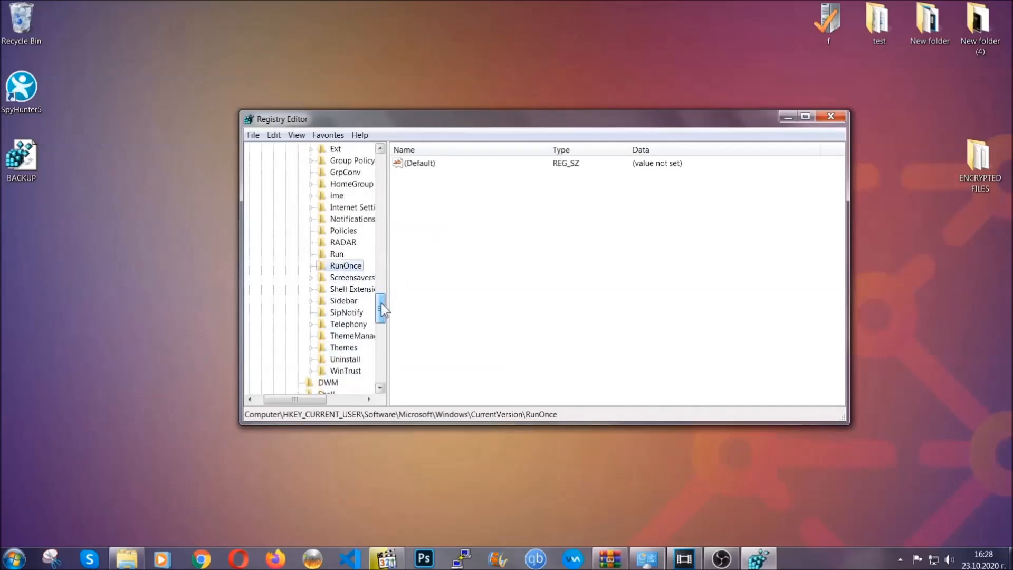
{"action": "left_click", "coordinate": [336, 255]}
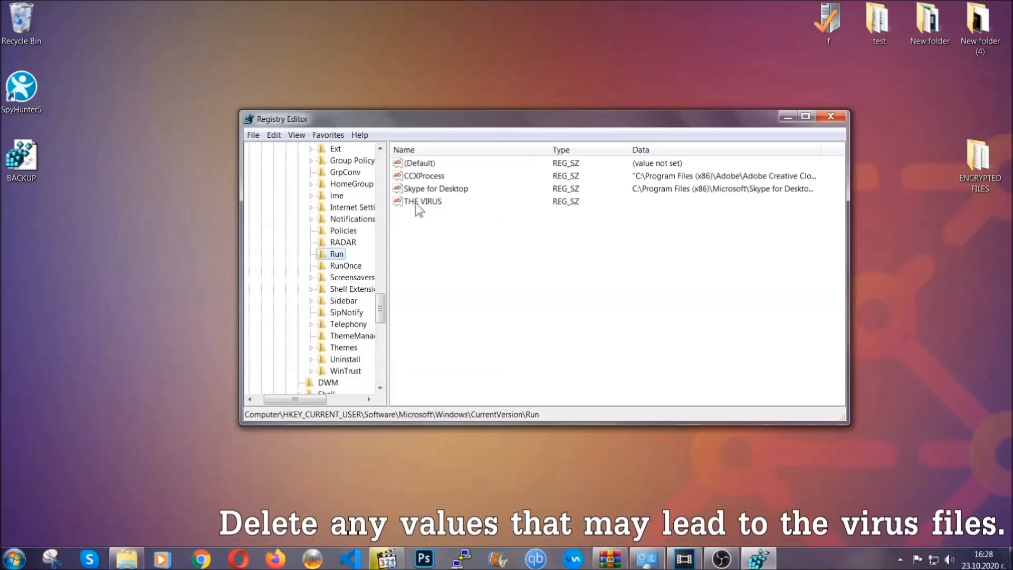
Delete the THE VIRUS value from the Run key and close Registry Editor
{"action": "right_click", "coordinate": [423, 200]}
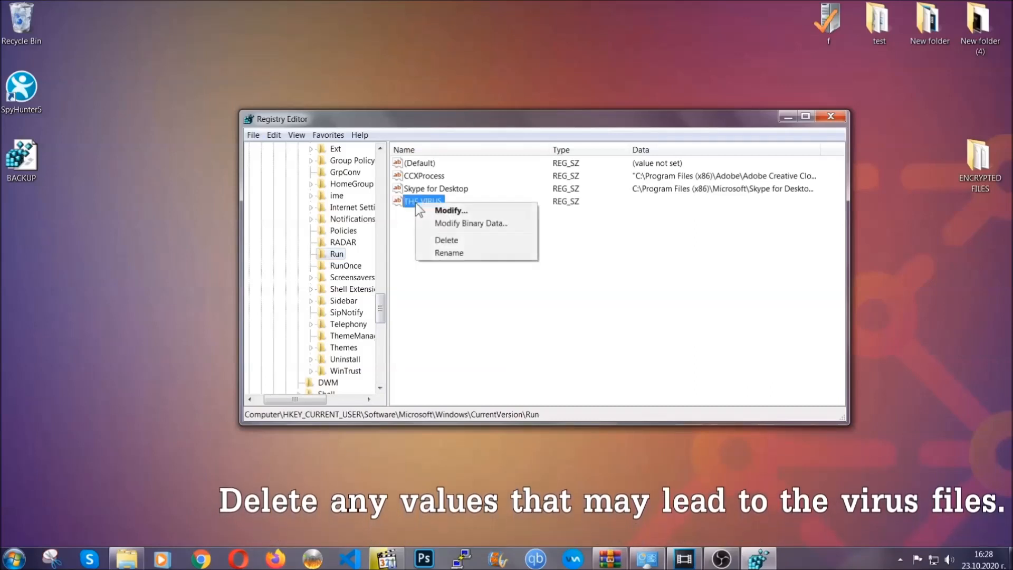
{"action": "left_click", "coordinate": [445, 239]}
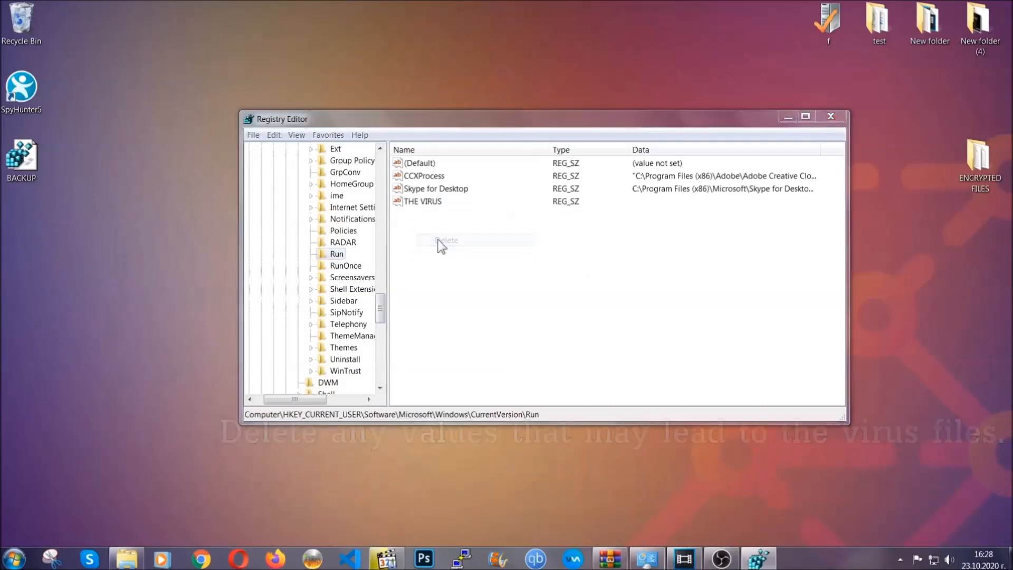
{"action": "left_click", "coordinate": [446, 240]}
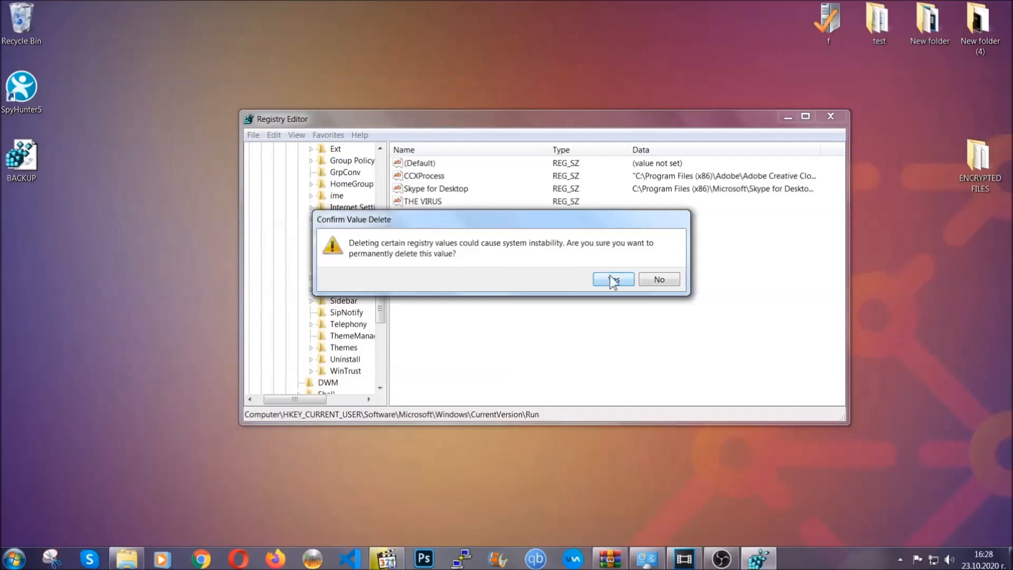
{"action": "left_click", "coordinate": [611, 279]}
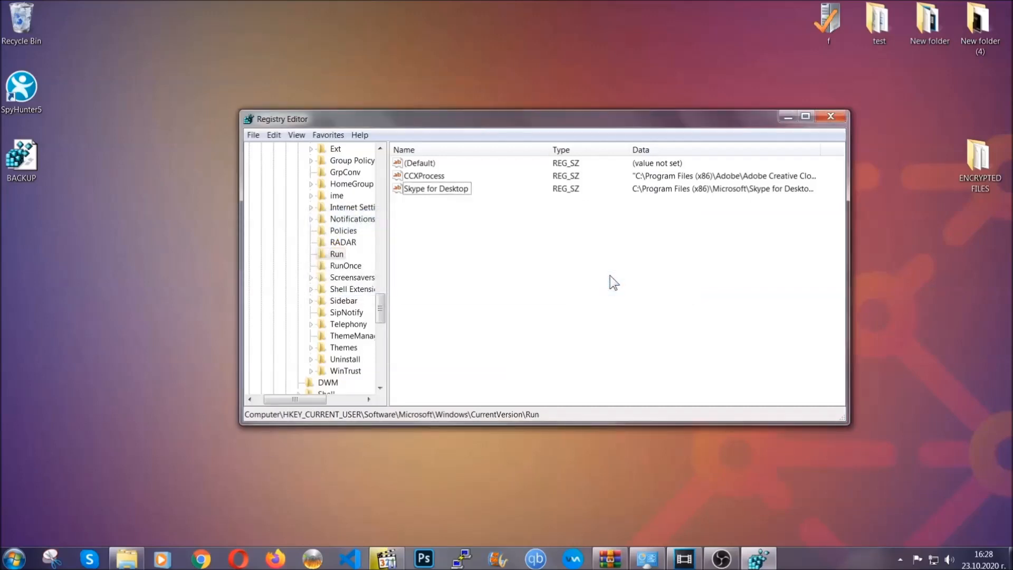
{"action": "mouse_move", "coordinate": [830, 116]}
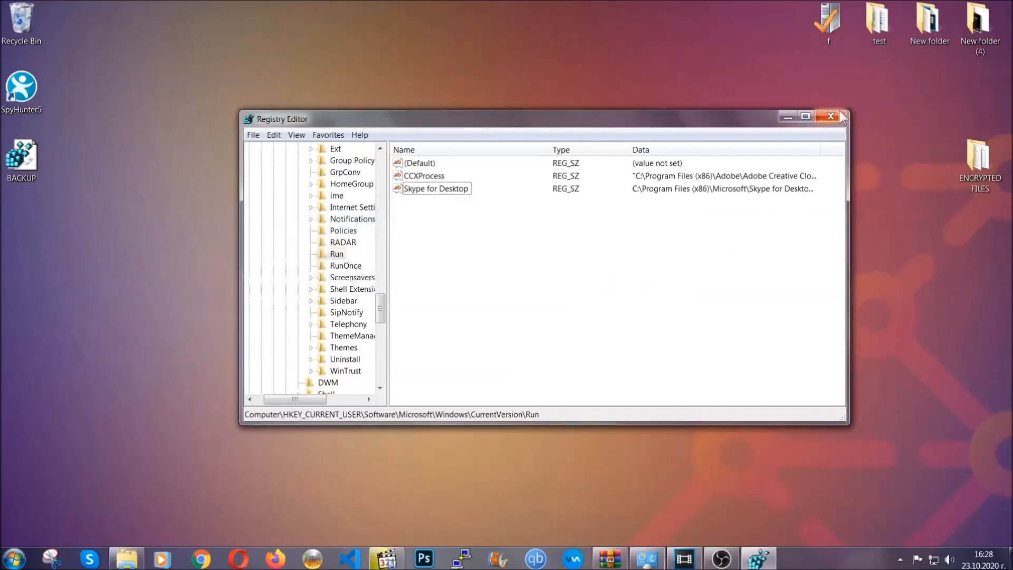
{"action": "left_click", "coordinate": [831, 117]}
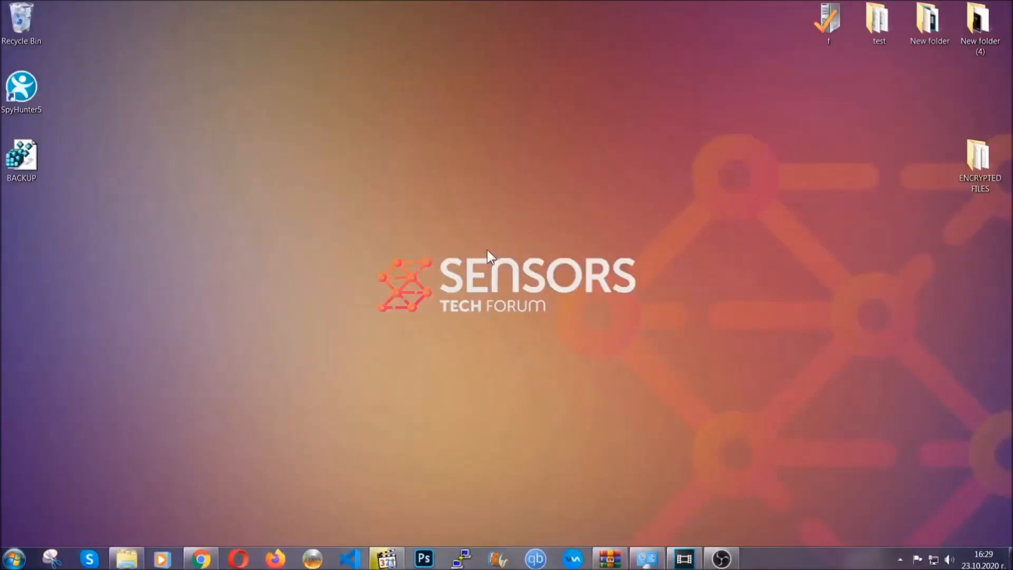
{"action": "mouse_move", "coordinate": [304, 397]}
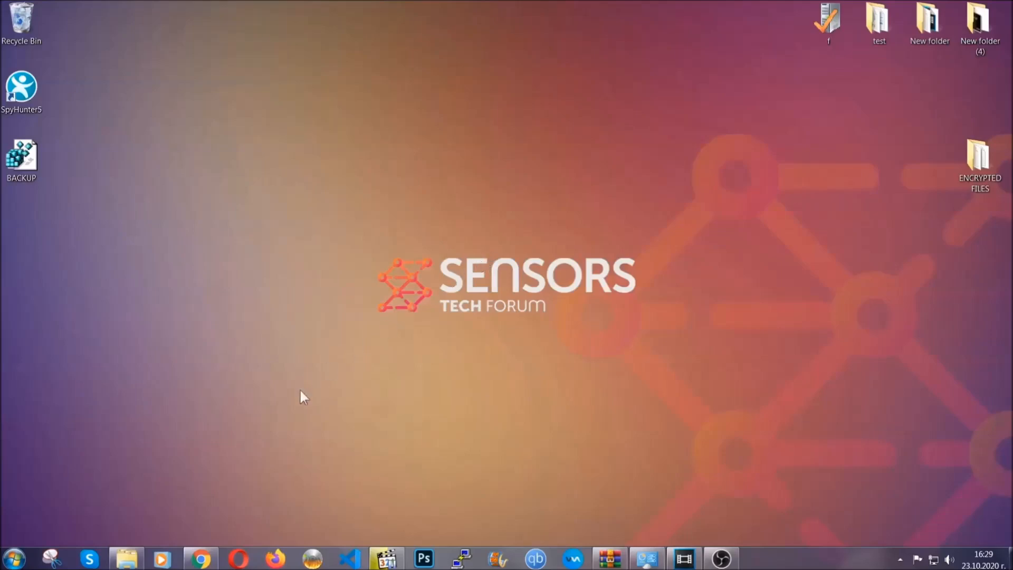
Bring up the sensorstechforum file-recovery article in Chrome and scroll to its methods
{"action": "left_click", "coordinate": [201, 559]}
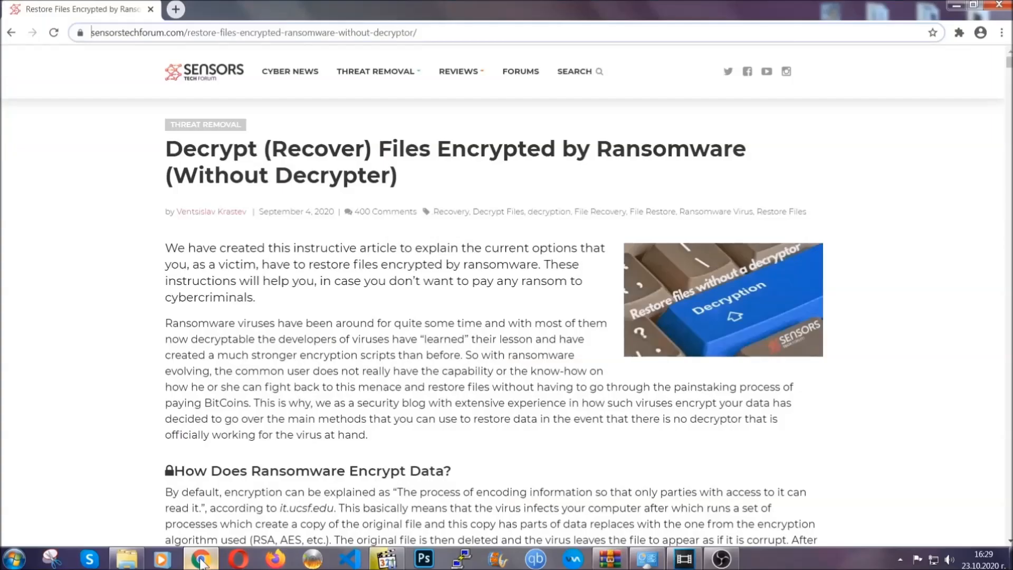
{"action": "mouse_move", "coordinate": [131, 89]}
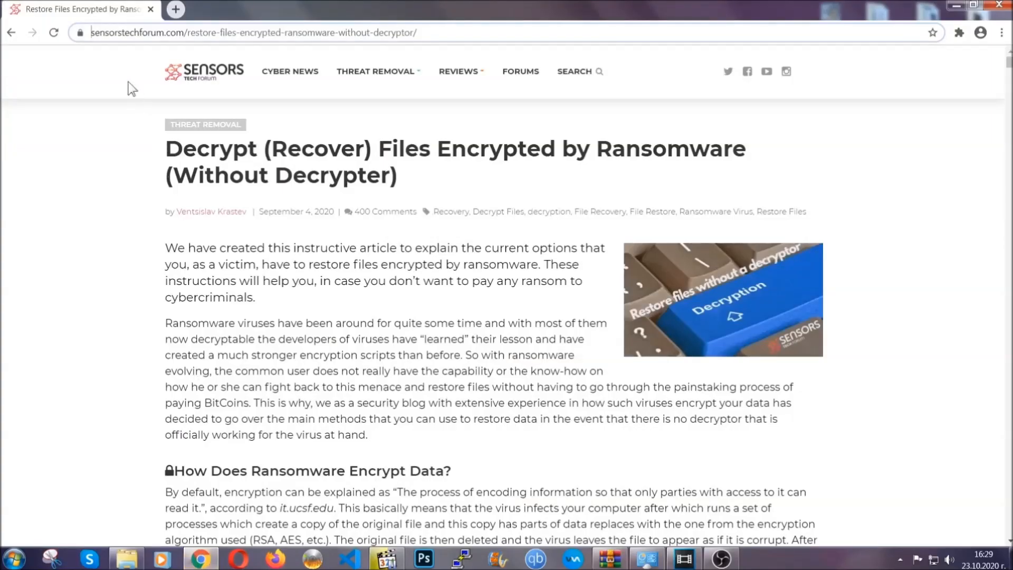
{"action": "left_click", "coordinate": [258, 32]}
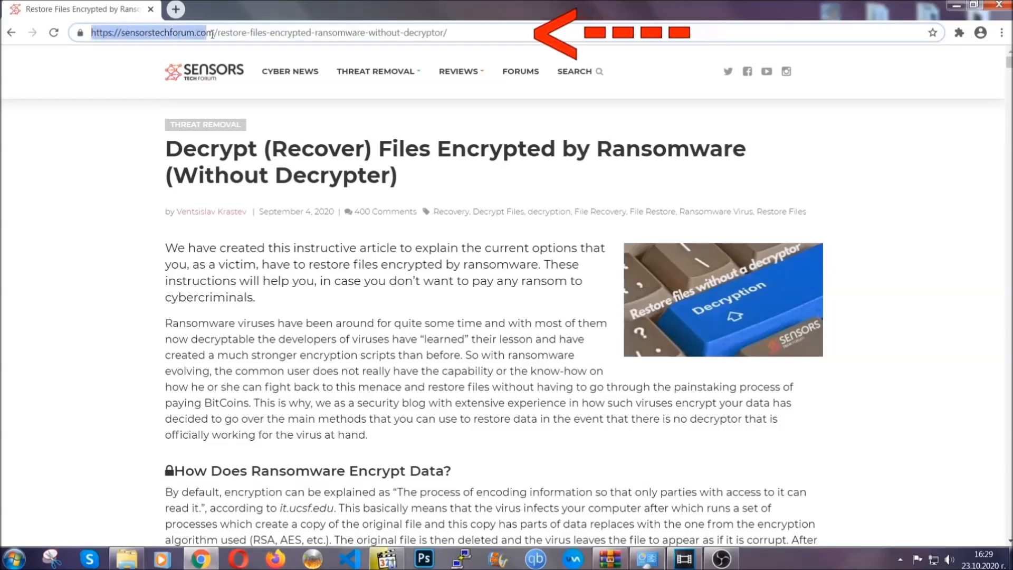
{"action": "left_click", "coordinate": [271, 32]}
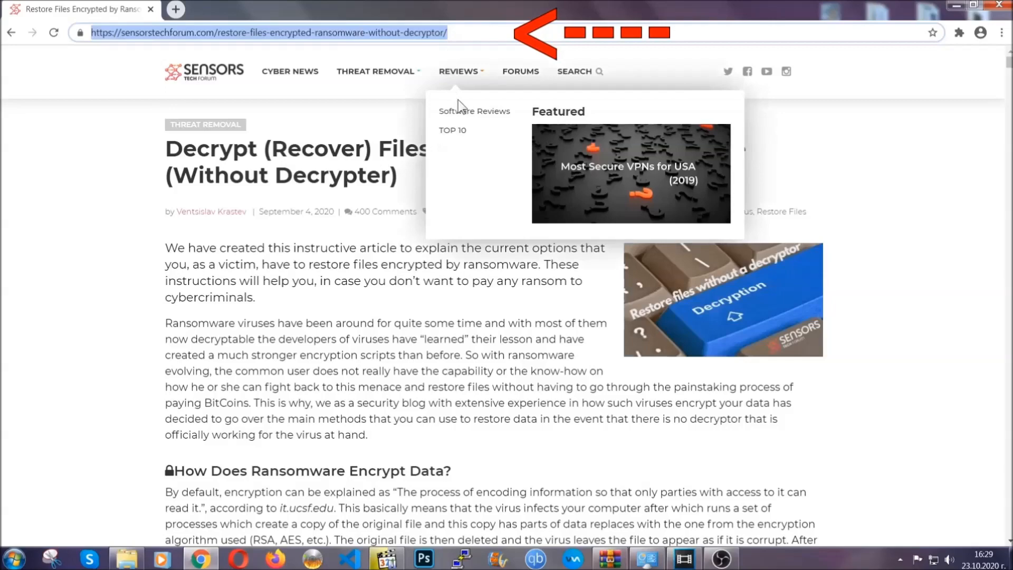
{"action": "scroll", "scroll_direction": "down", "scroll_amount": 3}
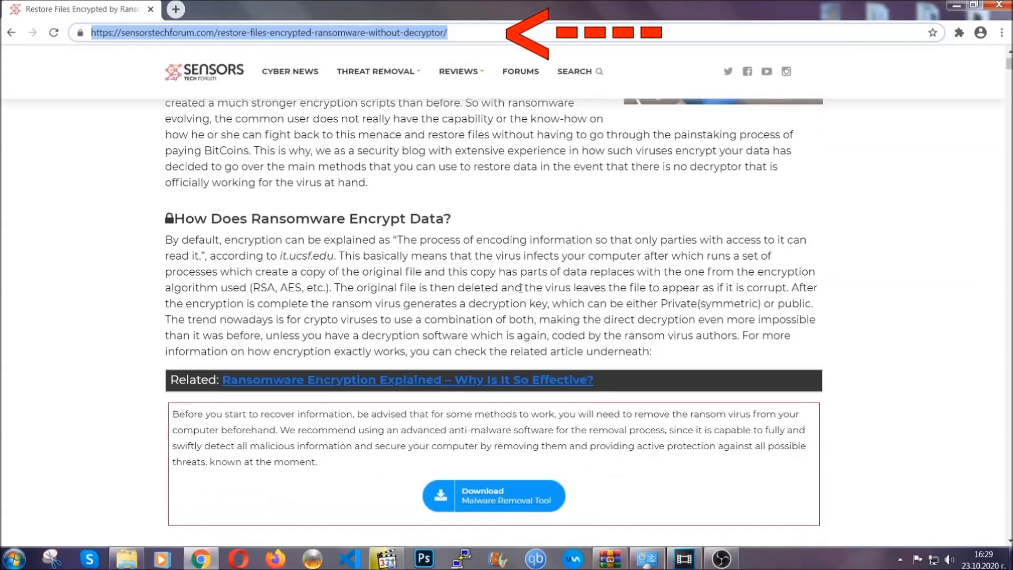
{"action": "scroll", "scroll_direction": "down", "scroll_amount": 3}
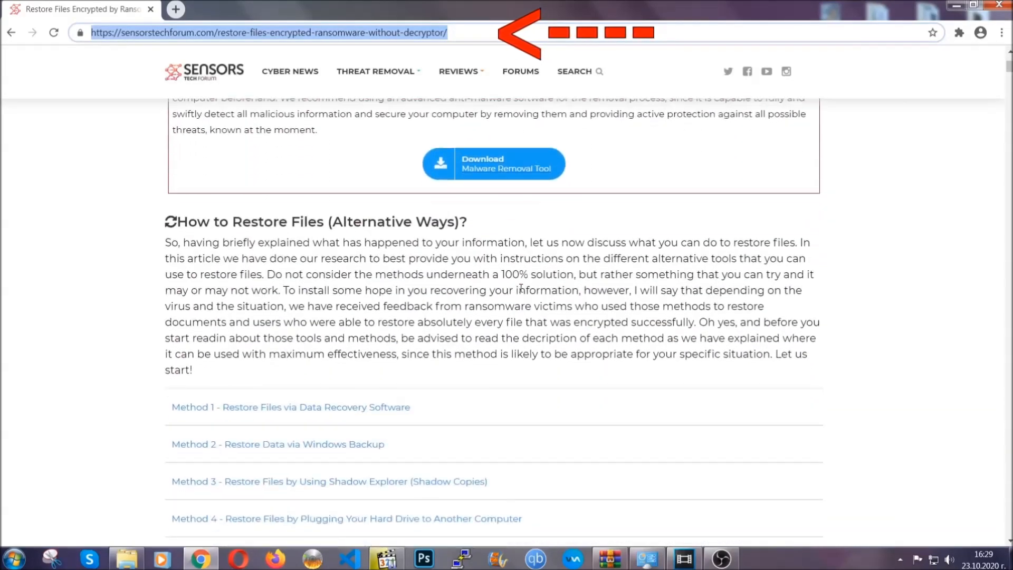
{"action": "scroll", "scroll_direction": "down", "scroll_amount": 3}
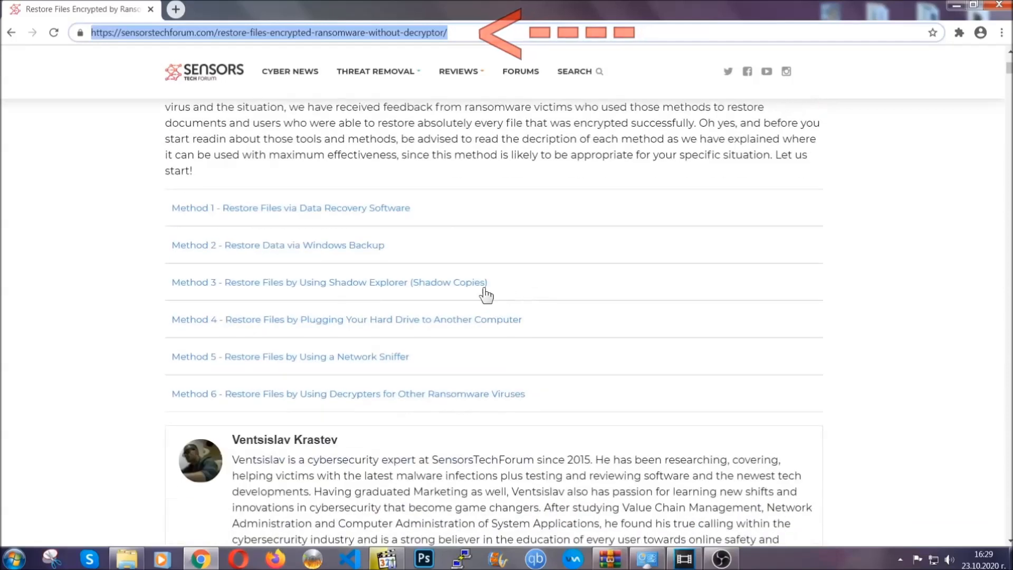
{"action": "mouse_move", "coordinate": [240, 262]}
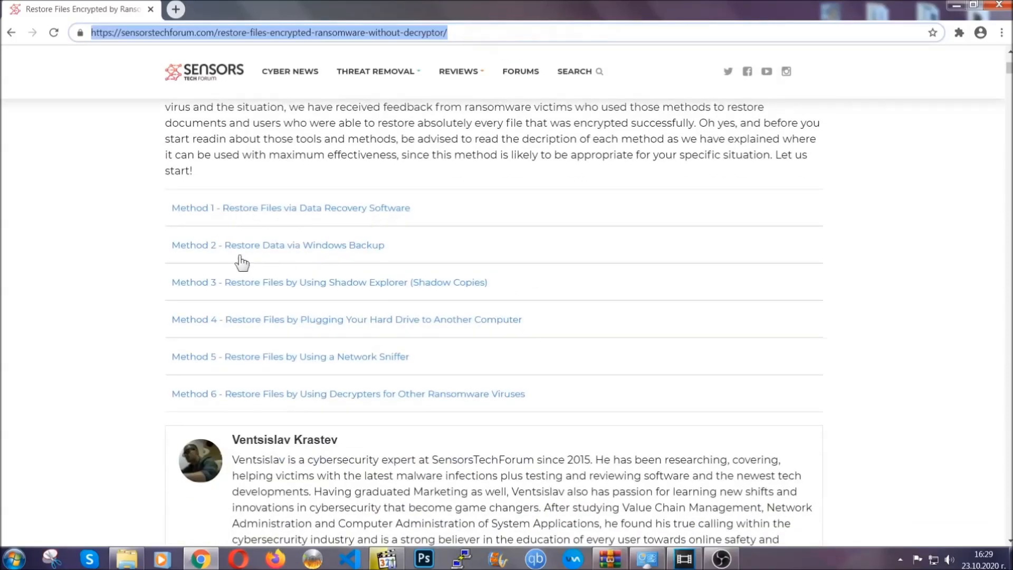
{"action": "mouse_move", "coordinate": [342, 291]}
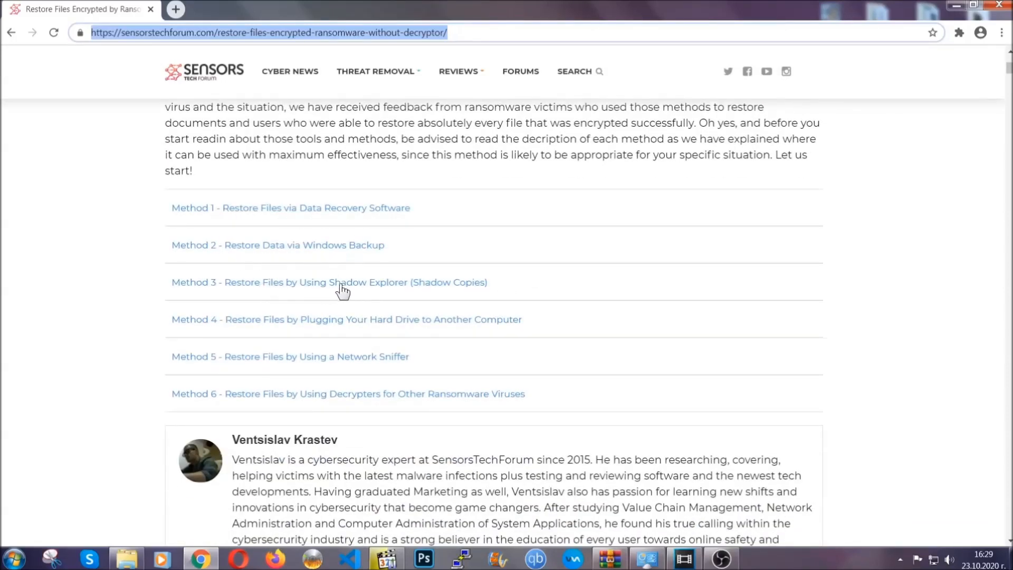
{"action": "mouse_move", "coordinate": [363, 334]}
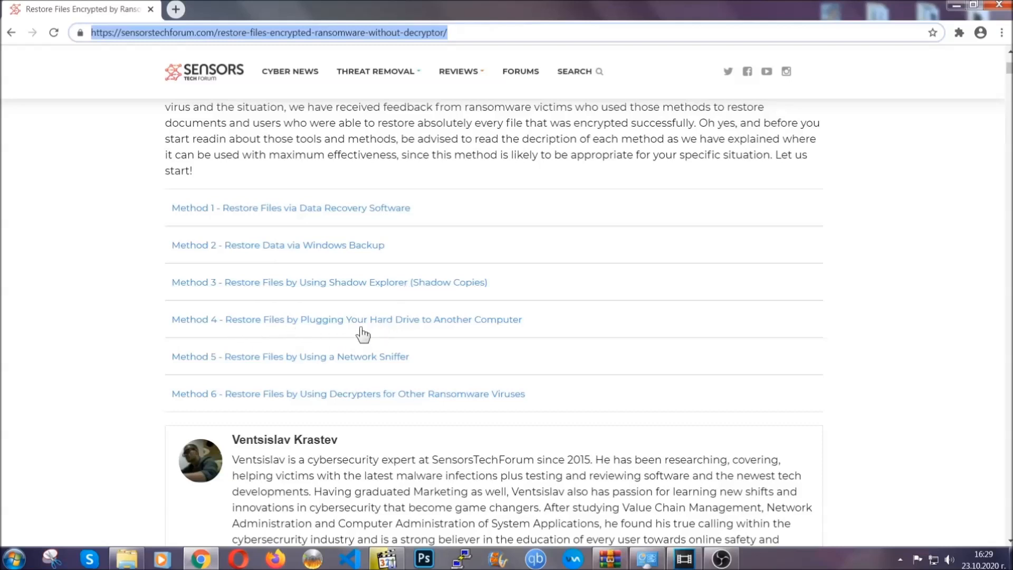
Expand Method 2 (Windows Backup) and its first steps, noting 'ms-settings:windowsupdate'
{"action": "left_click", "coordinate": [277, 245]}
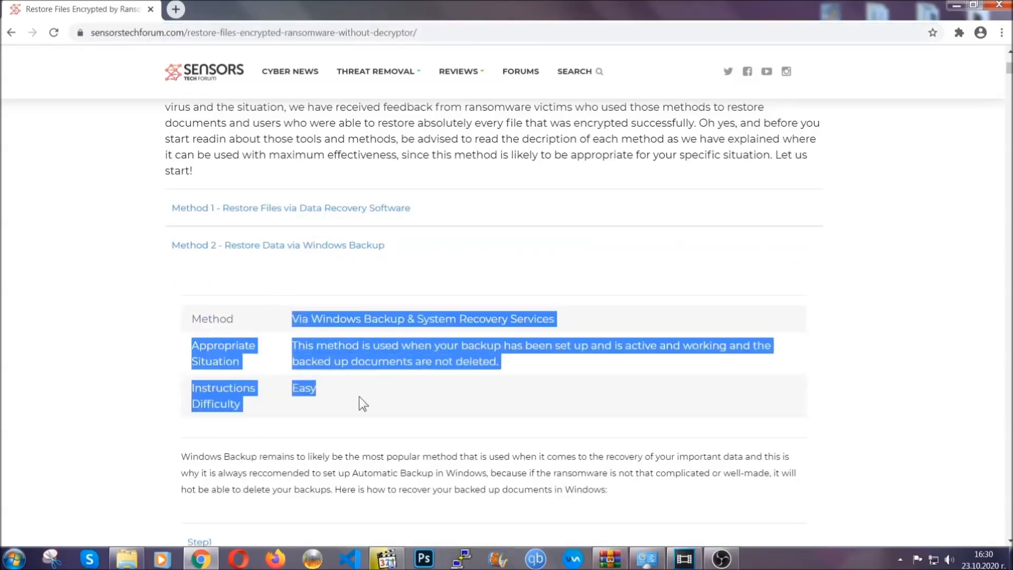
{"action": "scroll", "scroll_direction": "down", "scroll_amount": 3}
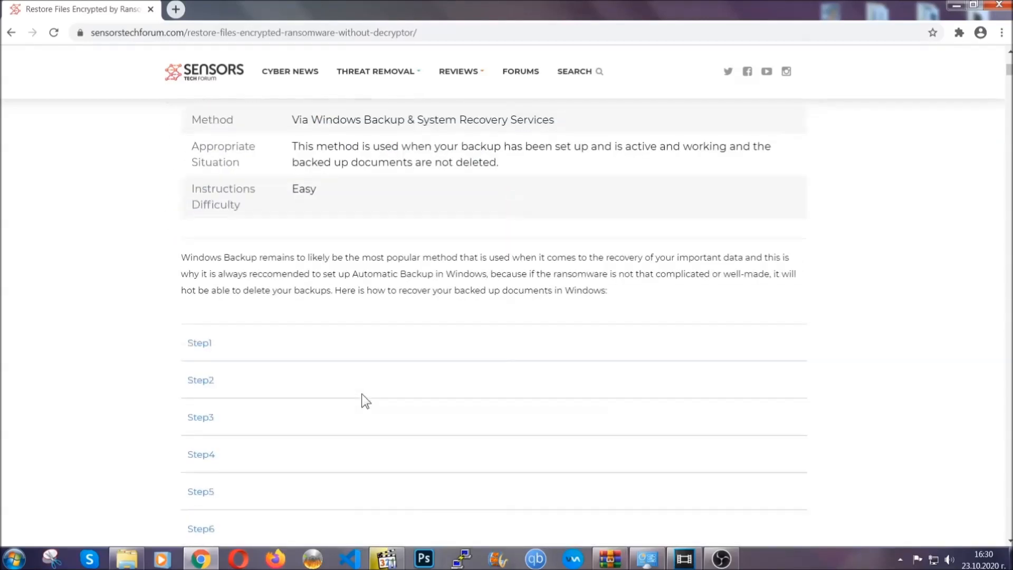
{"action": "left_click", "coordinate": [199, 342]}
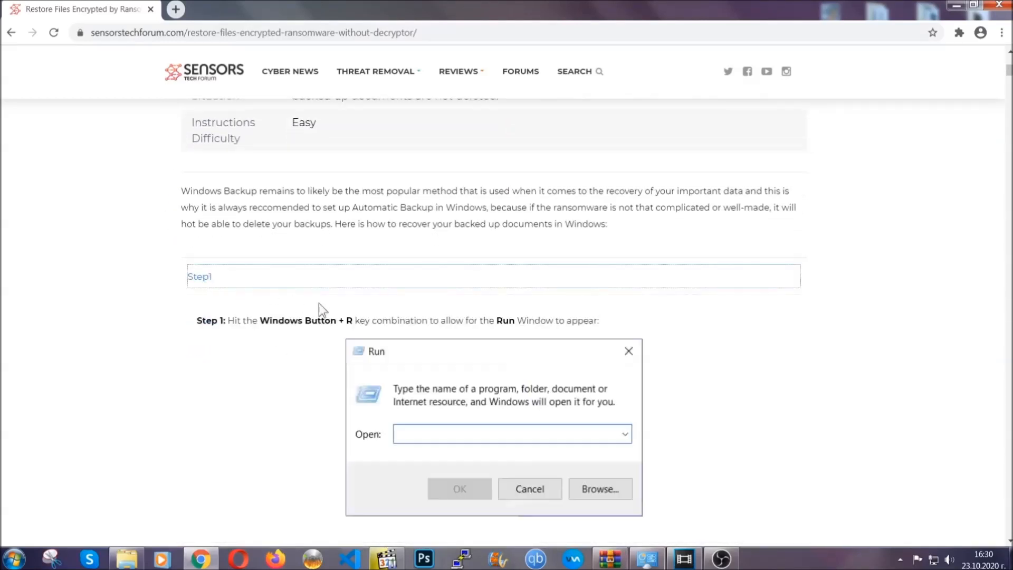
{"action": "scroll", "scroll_direction": "down", "scroll_amount": 3}
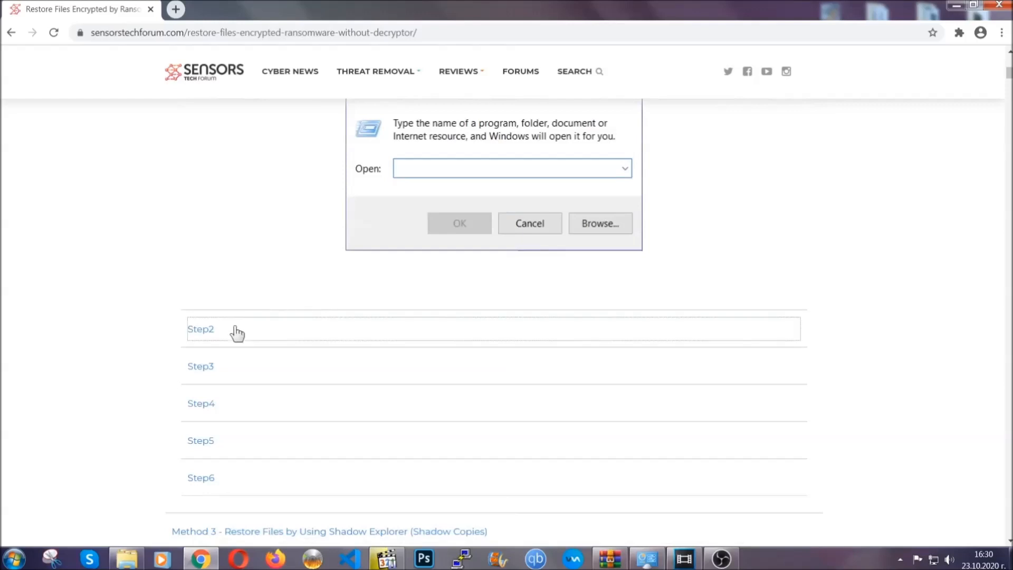
{"action": "type", "text": "ms-settings:windowsupdate"}
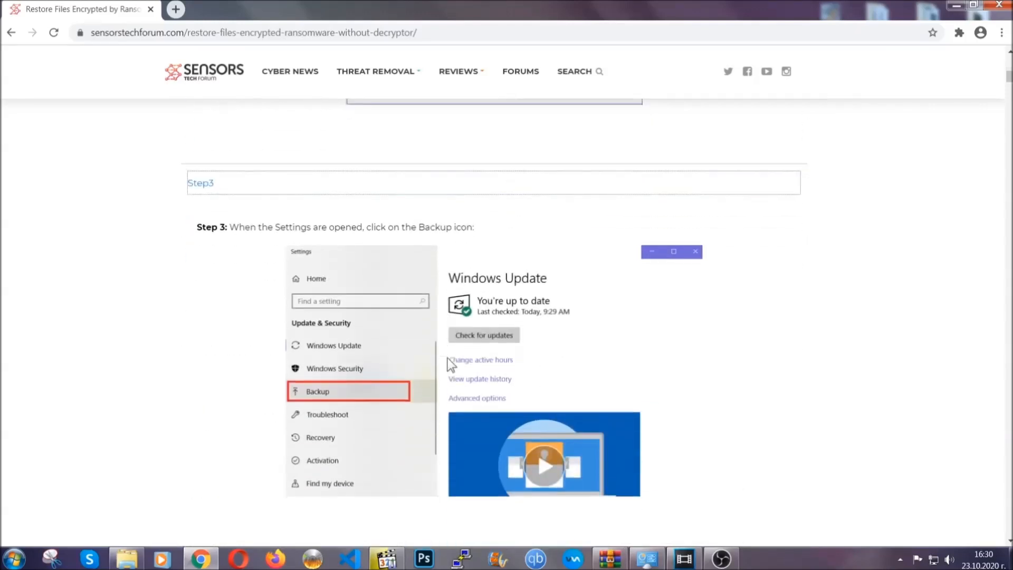
{"action": "scroll", "scroll_direction": "down", "scroll_amount": 3}
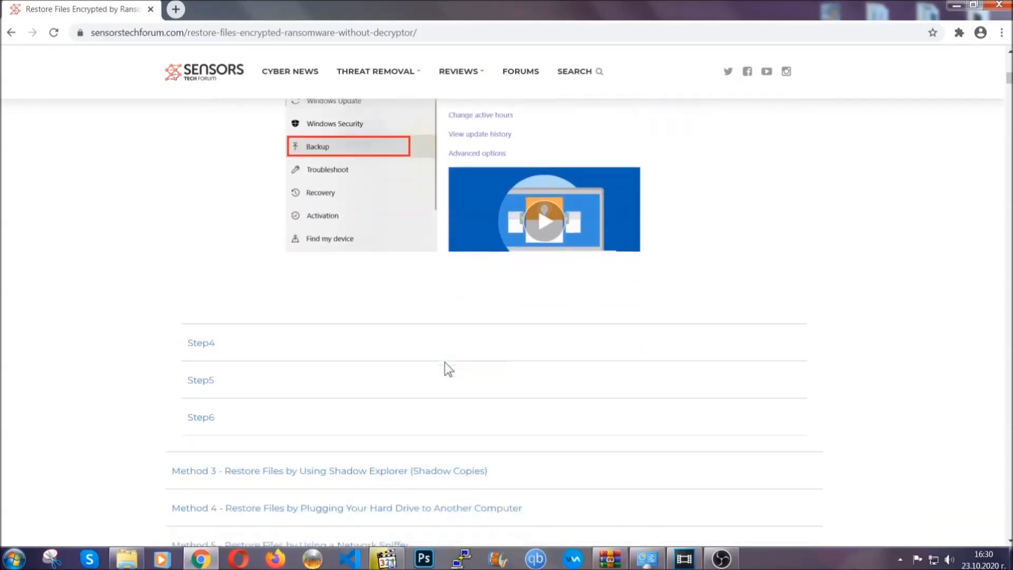
{"action": "scroll", "scroll_direction": "down", "scroll_amount": 3}
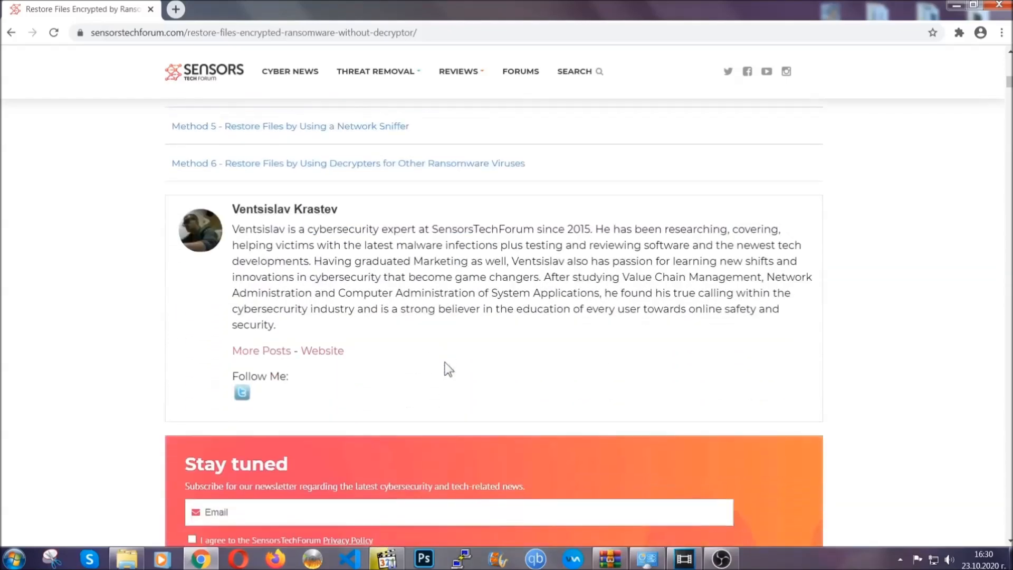
{"action": "scroll", "scroll_direction": "up", "scroll_amount": 3}
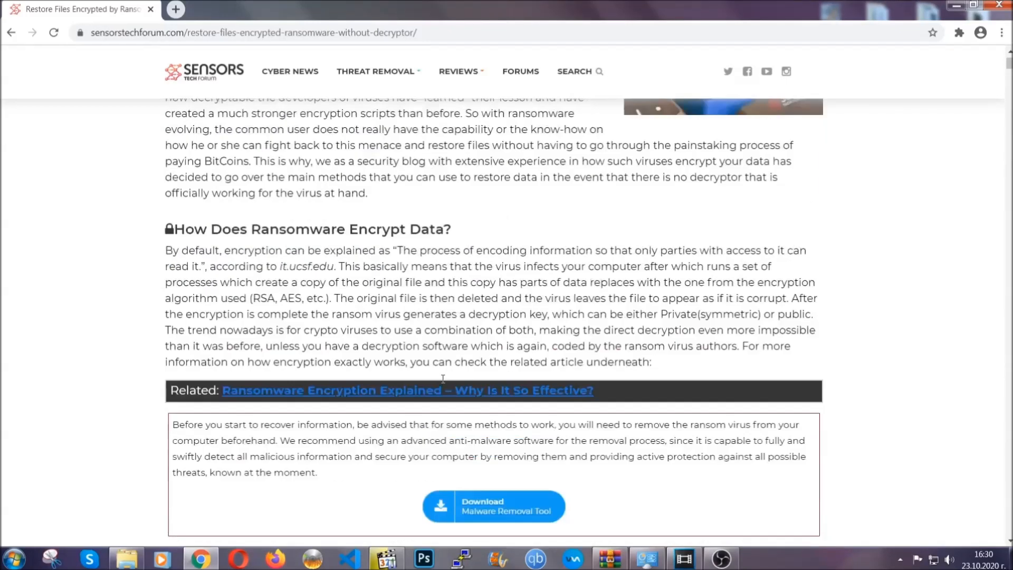
{"action": "scroll", "scroll_direction": "up", "scroll_amount": 3}
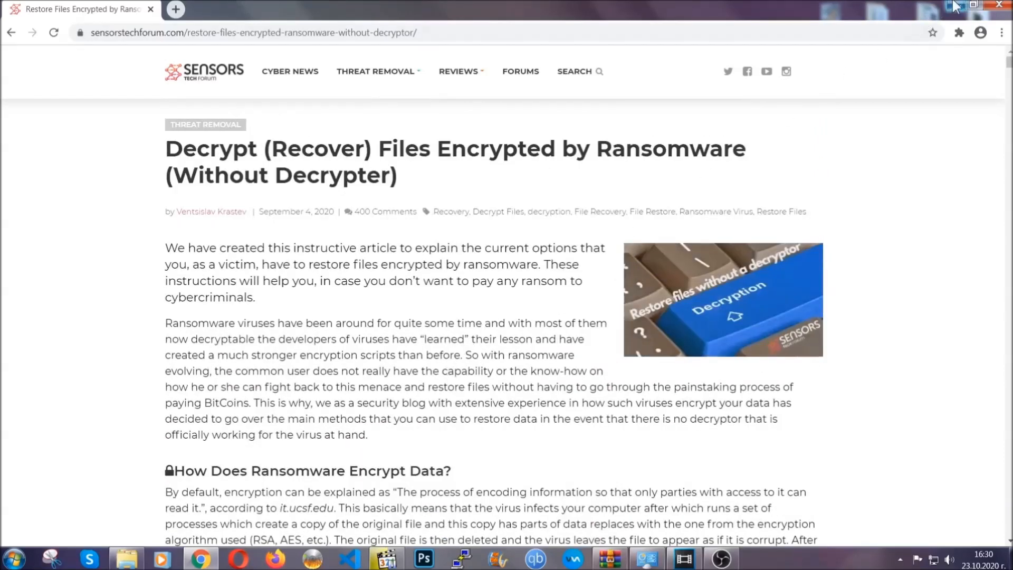